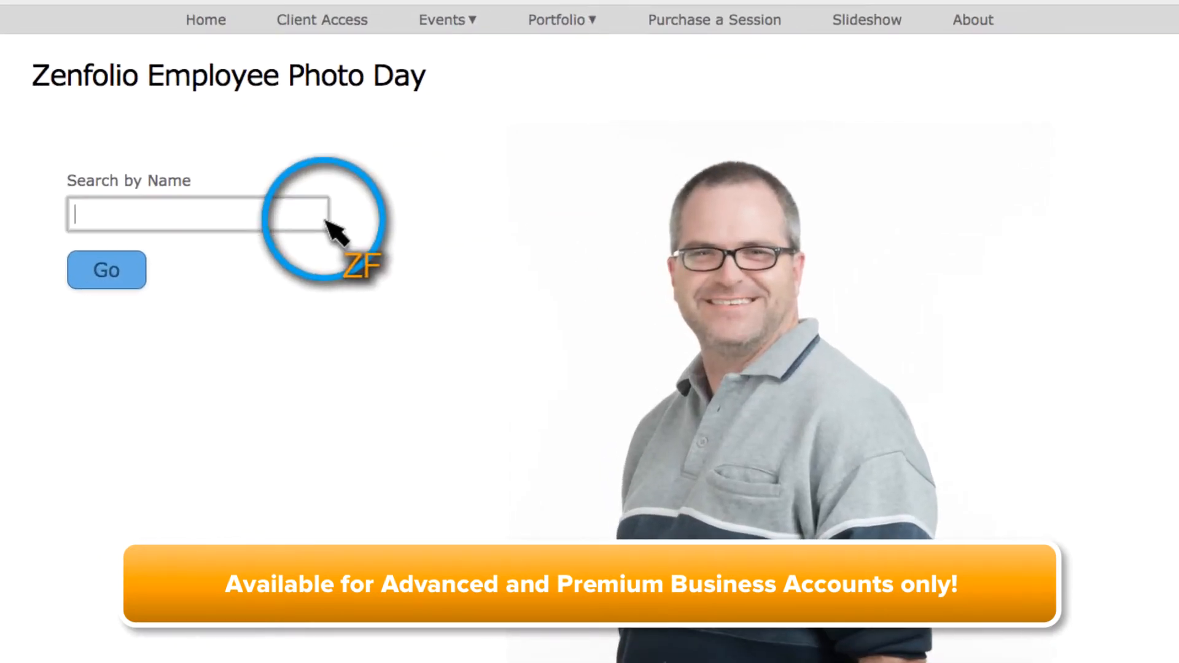
Search a name starting 'Che' on the employee photo day page before heading to the dashboard.
text(Che)
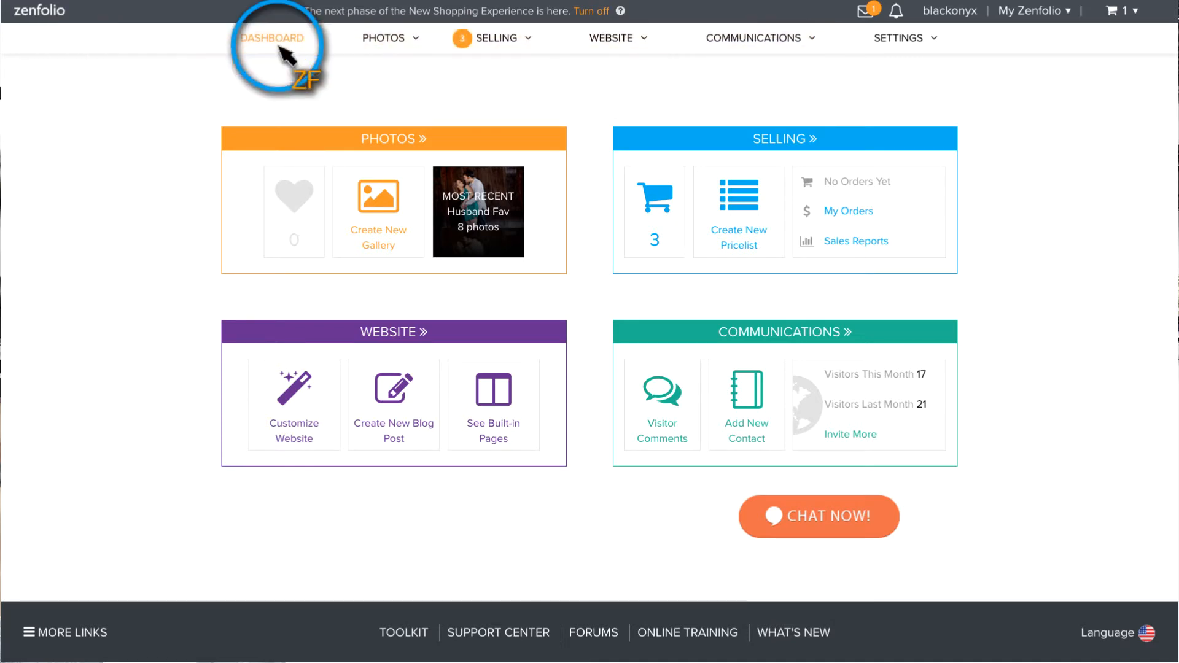
Create a new group named Events under All Photographs and enter it.
click(383, 38)
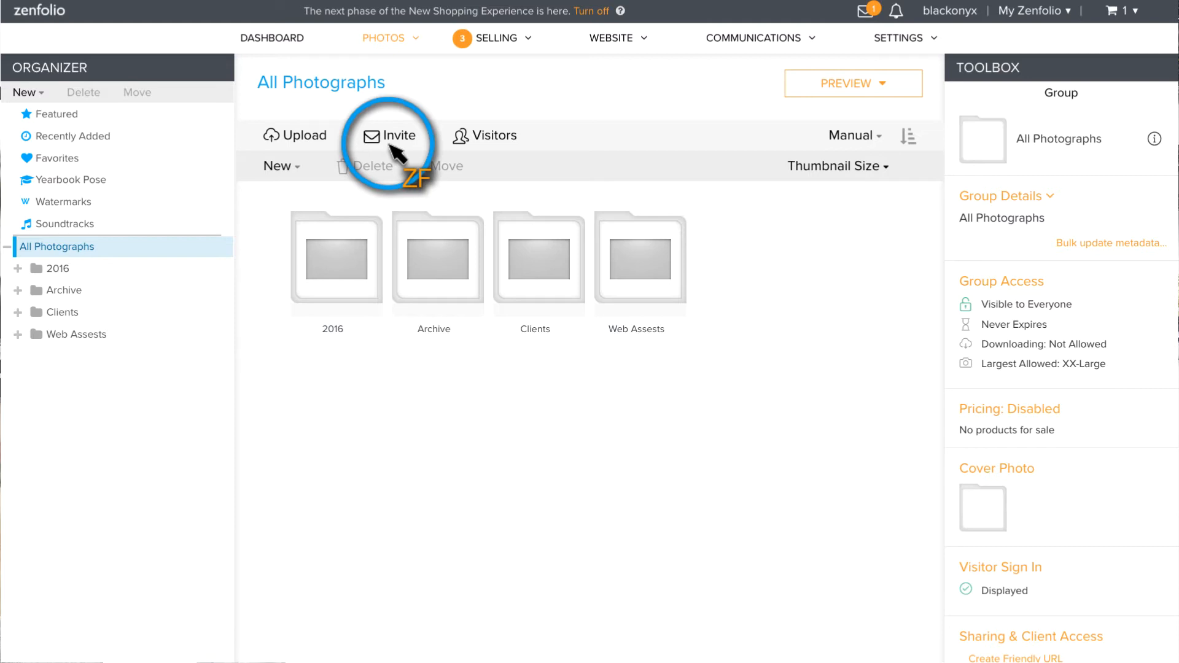
click(277, 166)
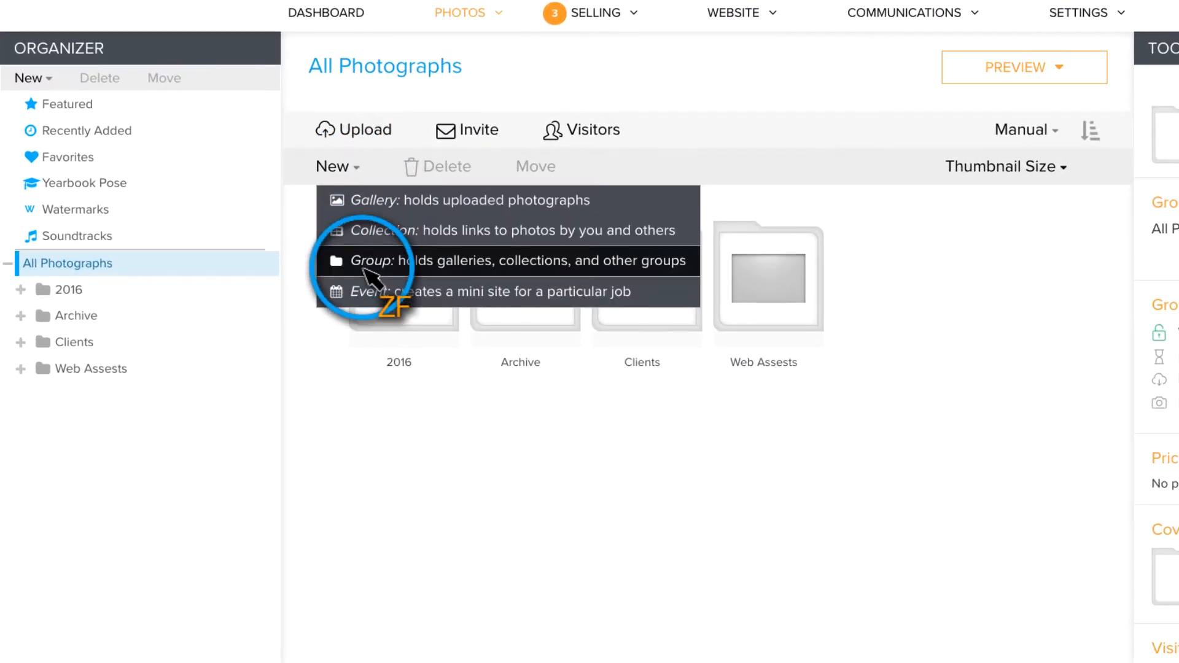
click(389, 260)
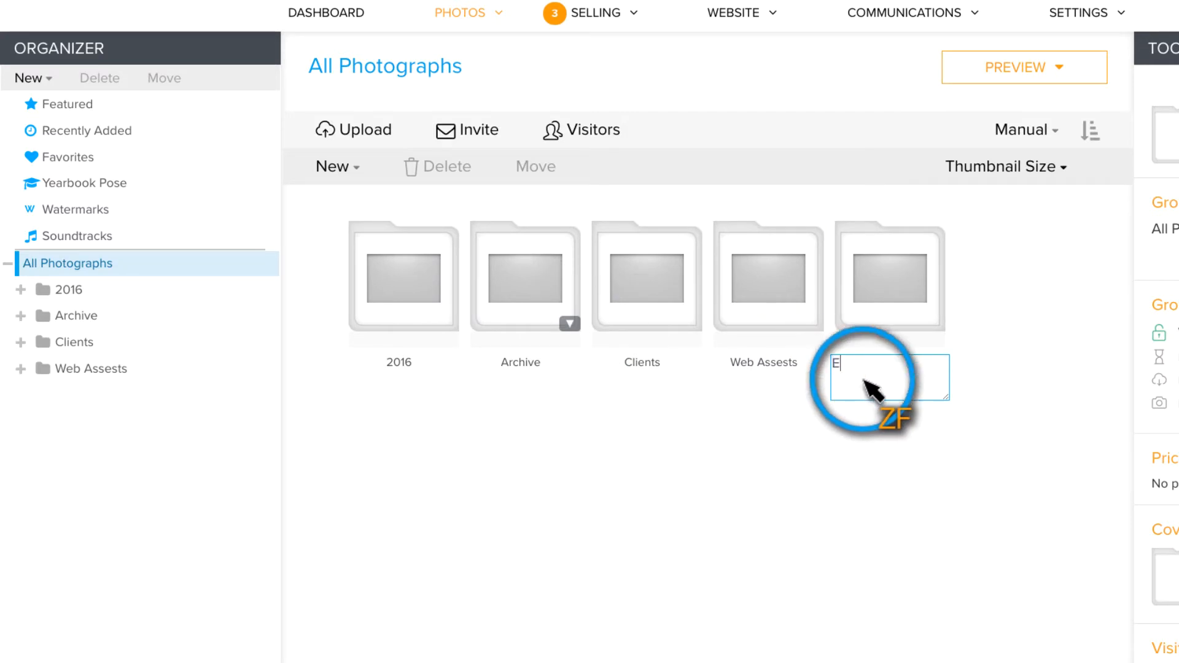
text(vents)
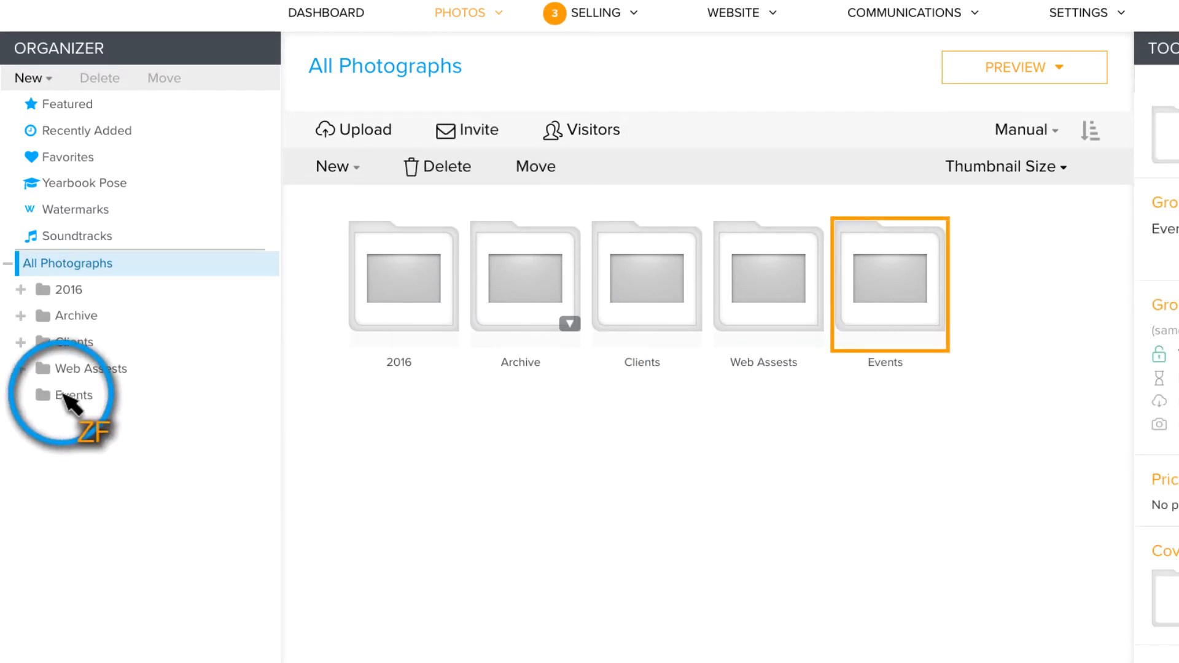
click(72, 394)
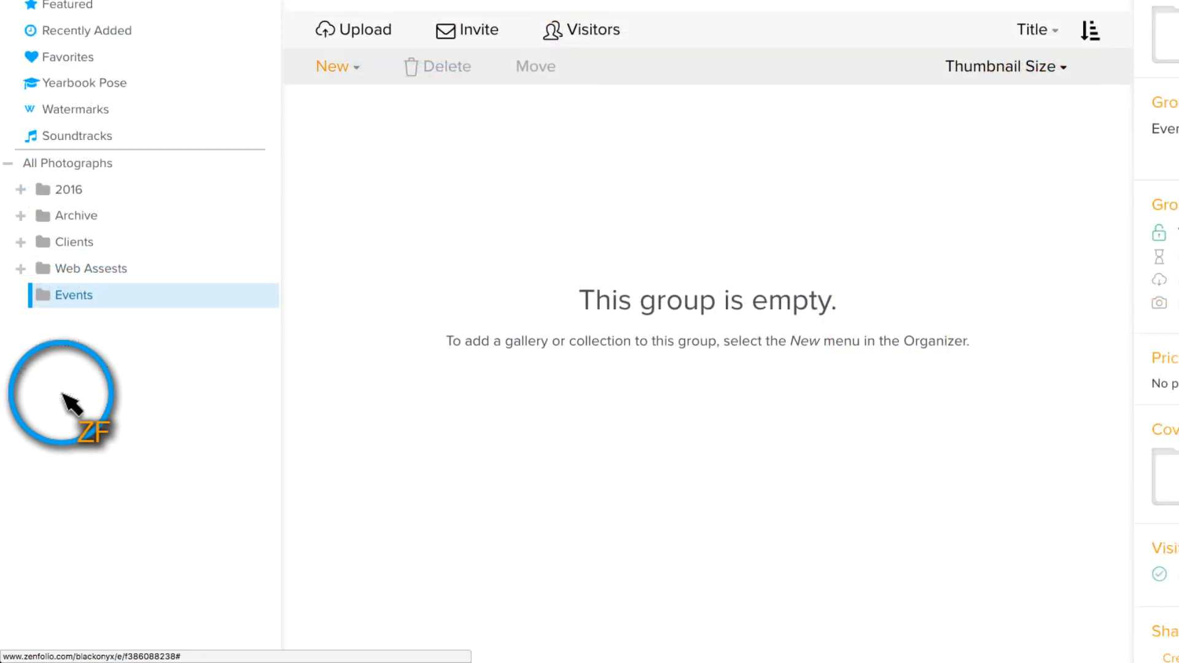
Create a 'Zenfolio Race Day 2017' group inside Events and select it.
click(332, 66)
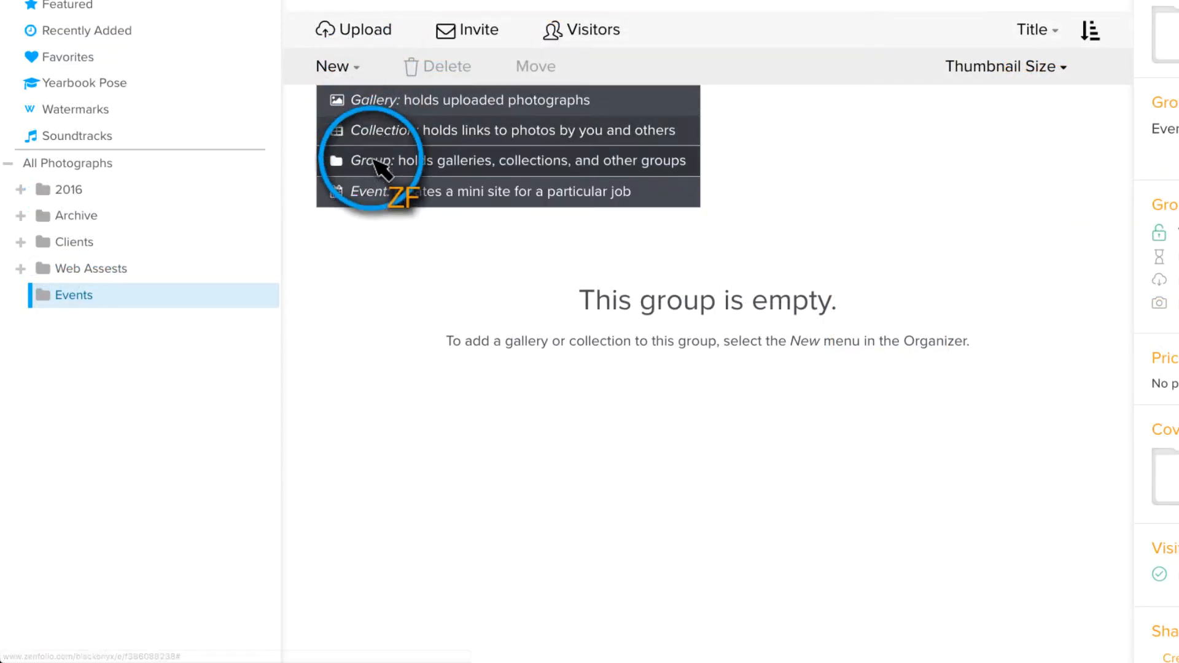
click(383, 159)
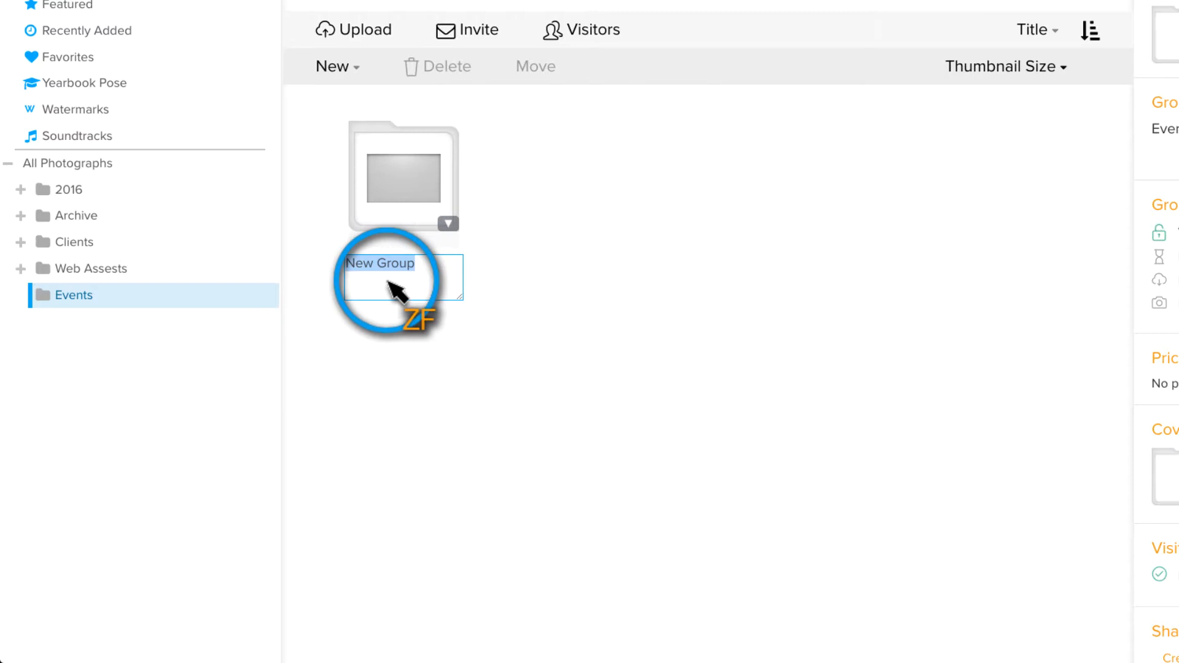
text(Zenfolio Race Day 2017)
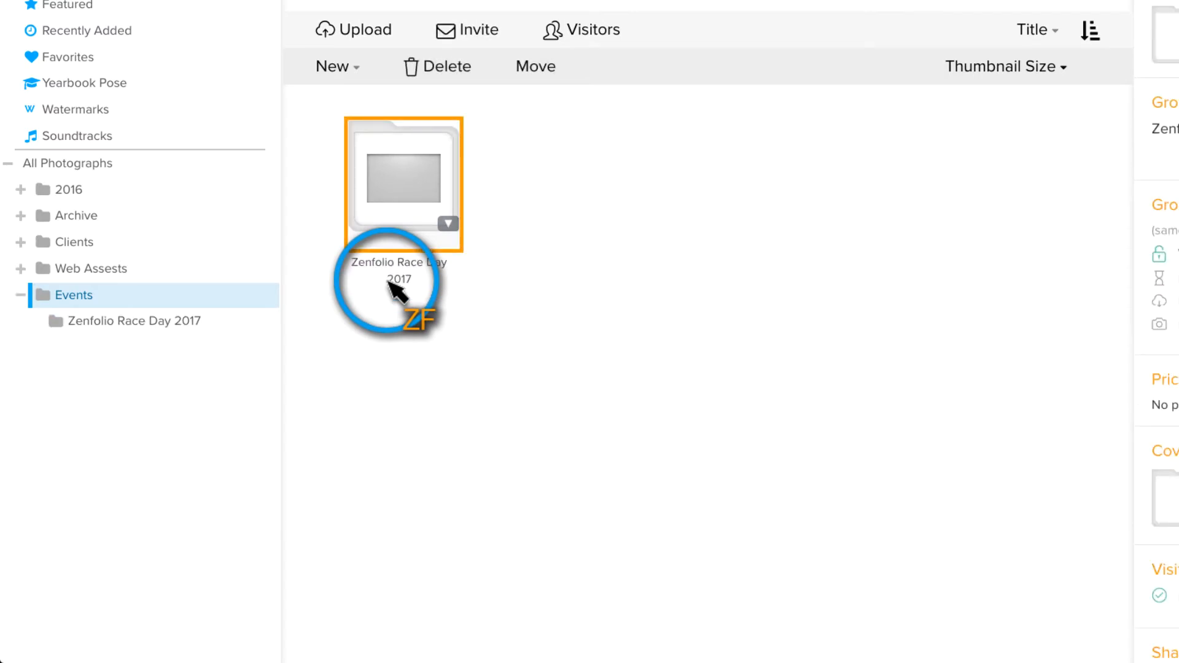
click(132, 321)
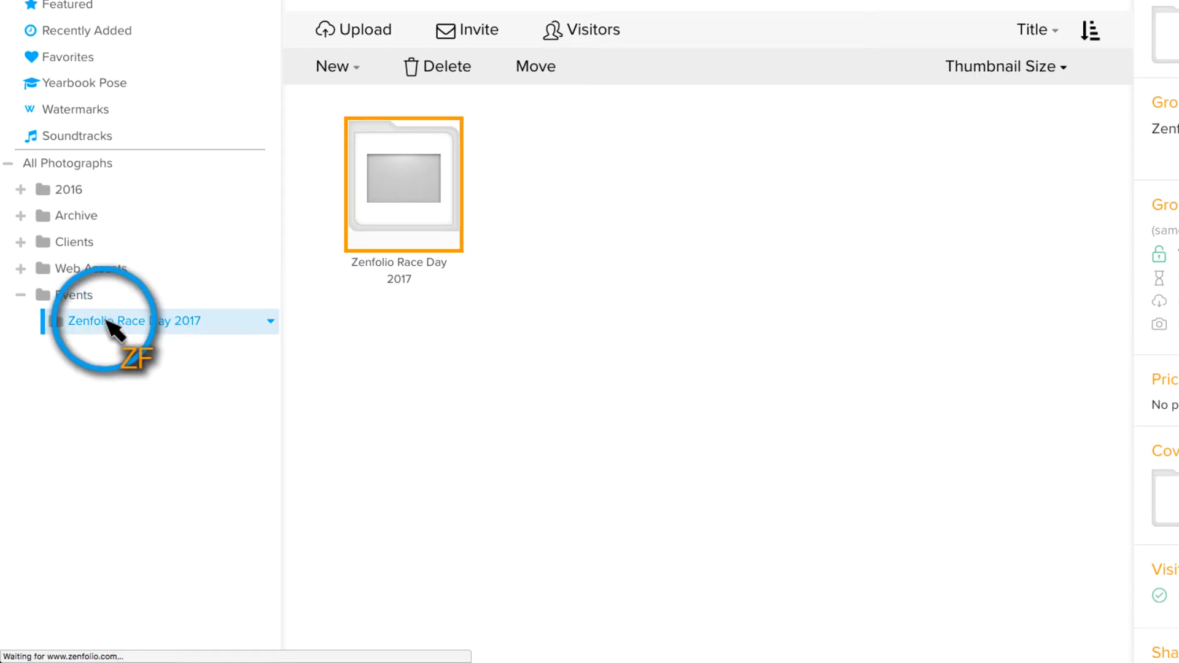
click(134, 321)
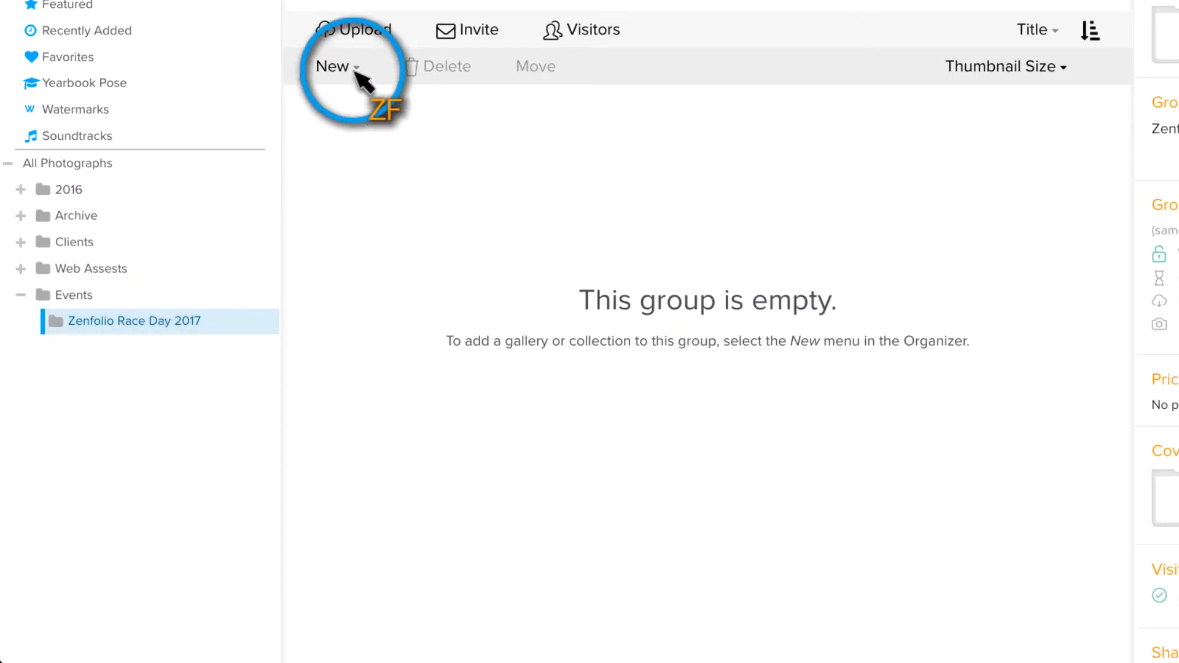
Add galleries Day 1 and Day 2 to the race day group, then select Day 1.
click(333, 66)
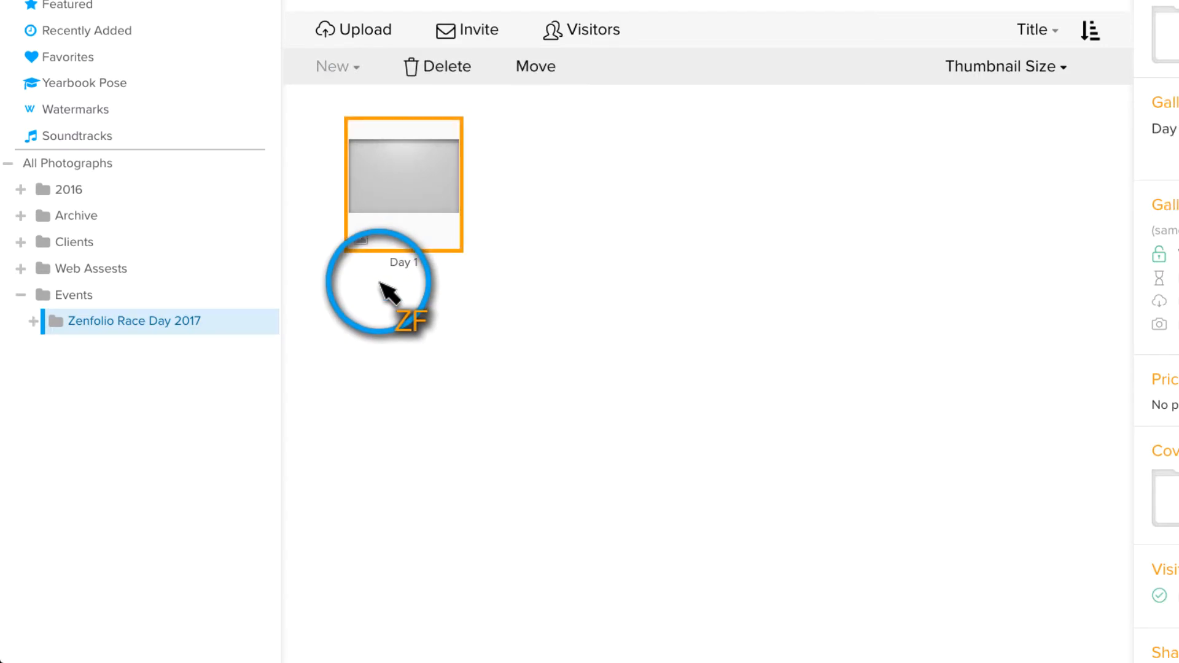
click(269, 321)
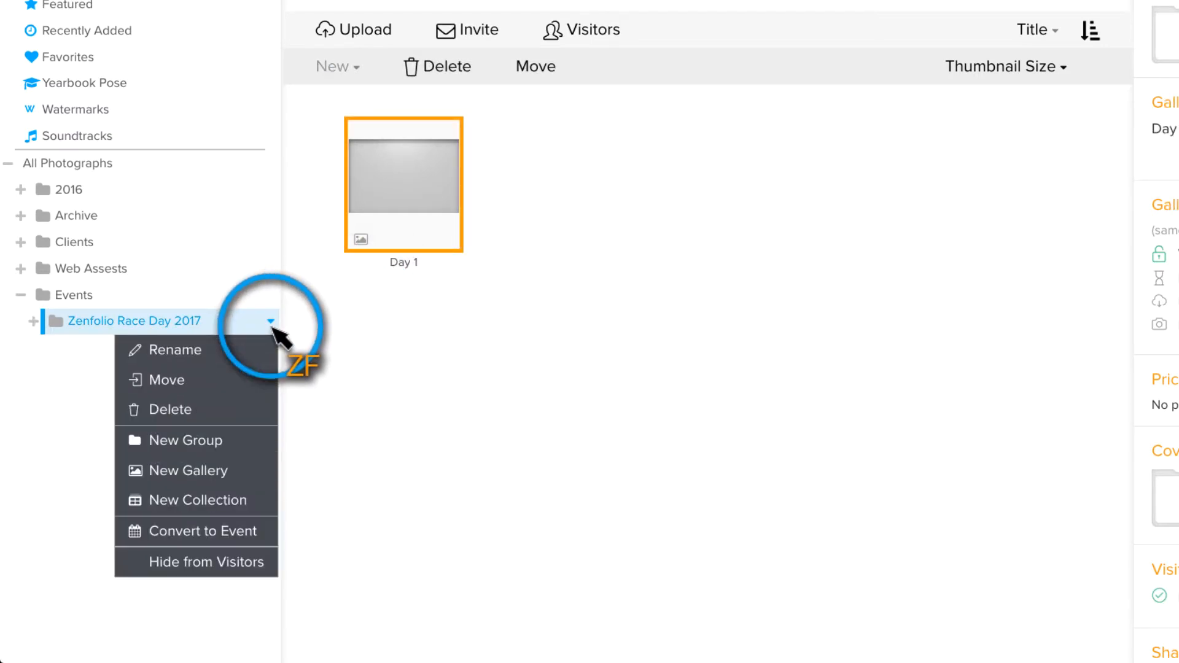
click(188, 471)
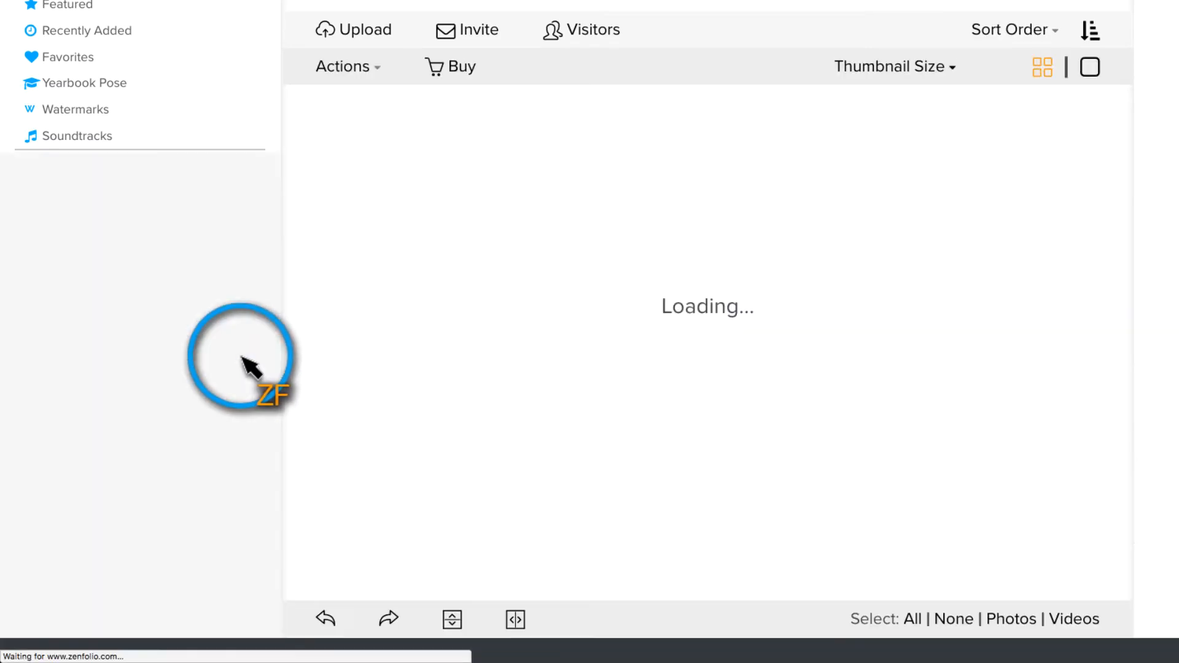
click(94, 374)
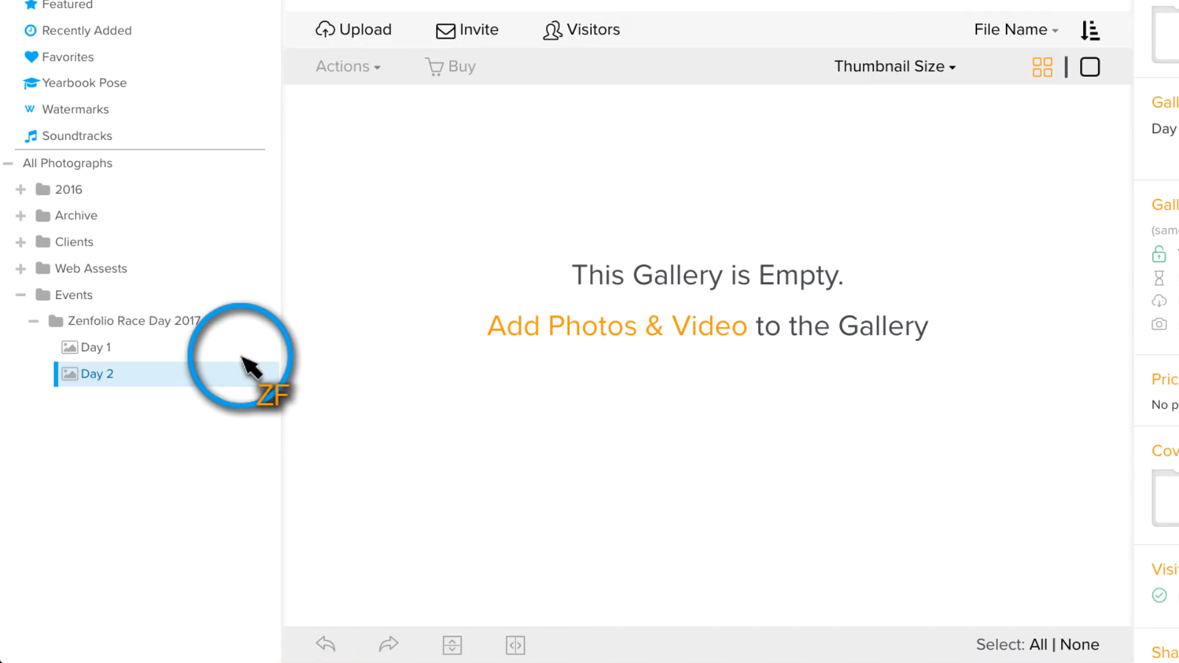
click(96, 347)
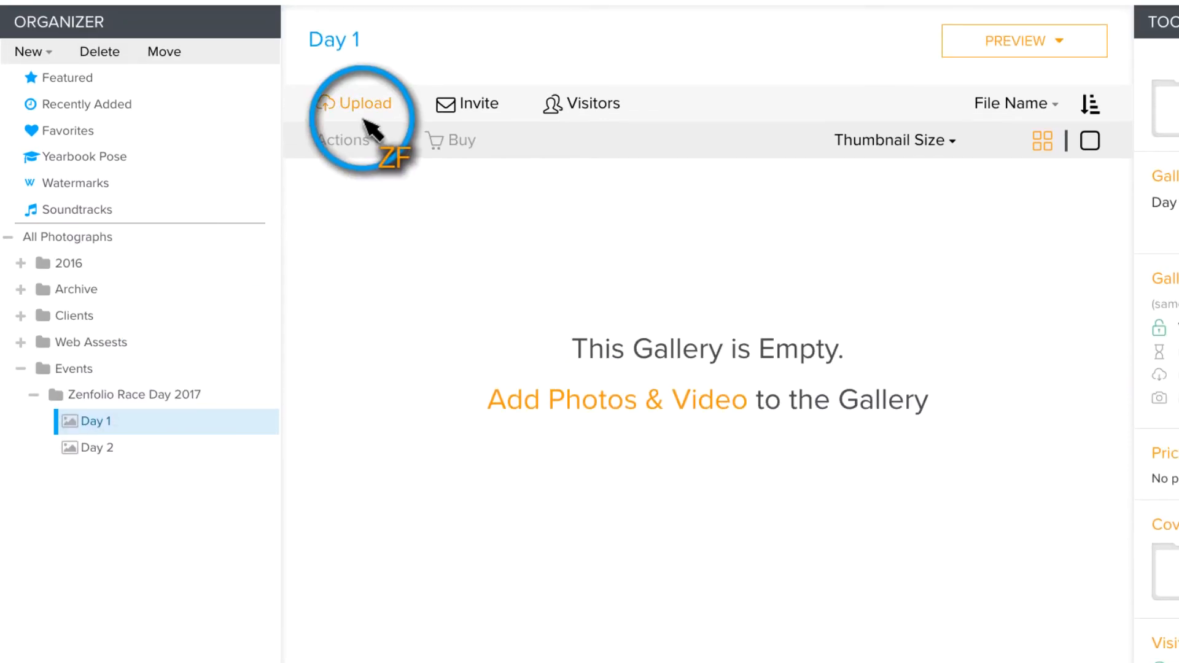
Upload the prepared staff photos into Day 1 and return to the gallery.
click(366, 104)
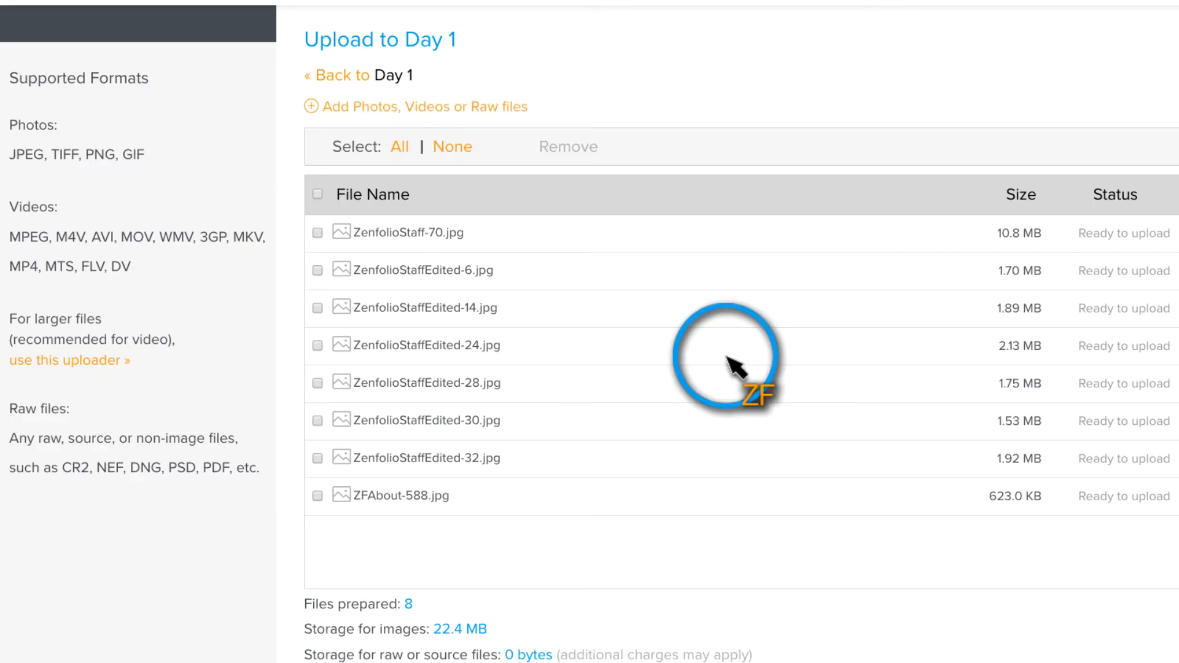
scroll(down, 3)
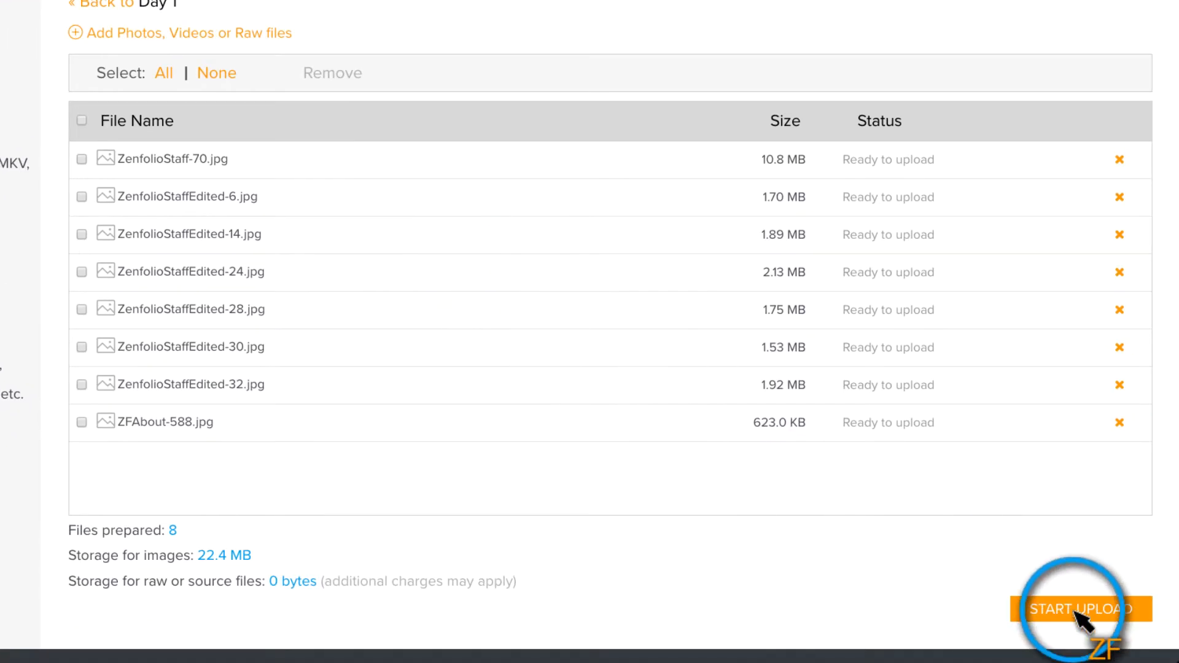
click(1081, 610)
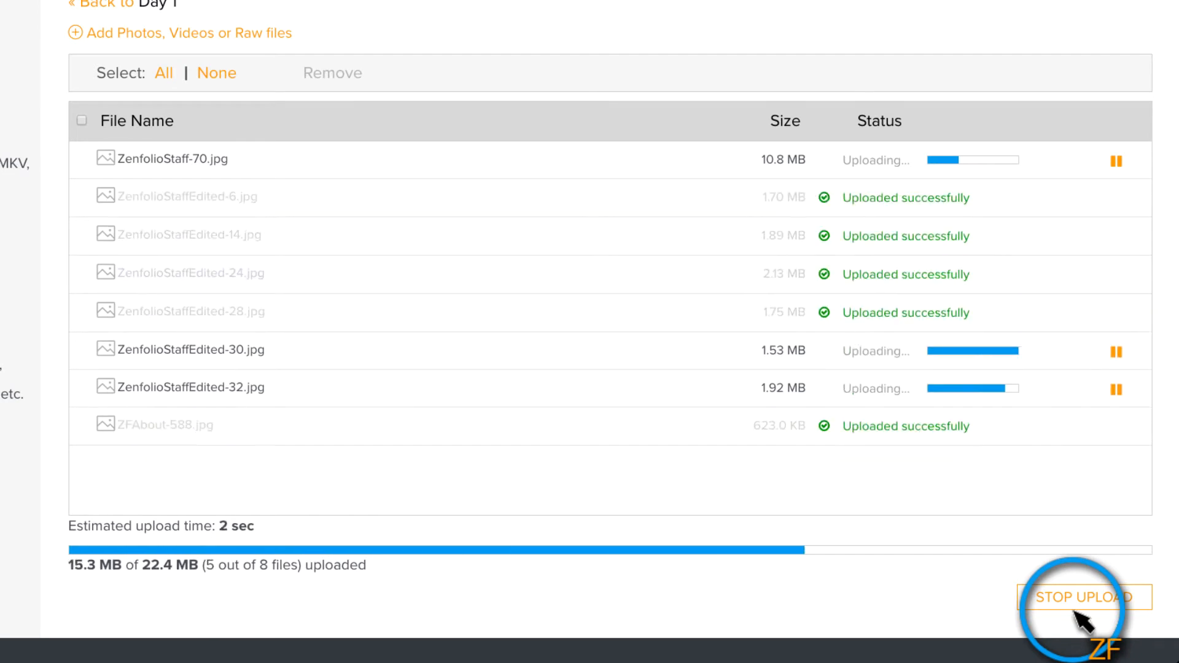
click(1083, 598)
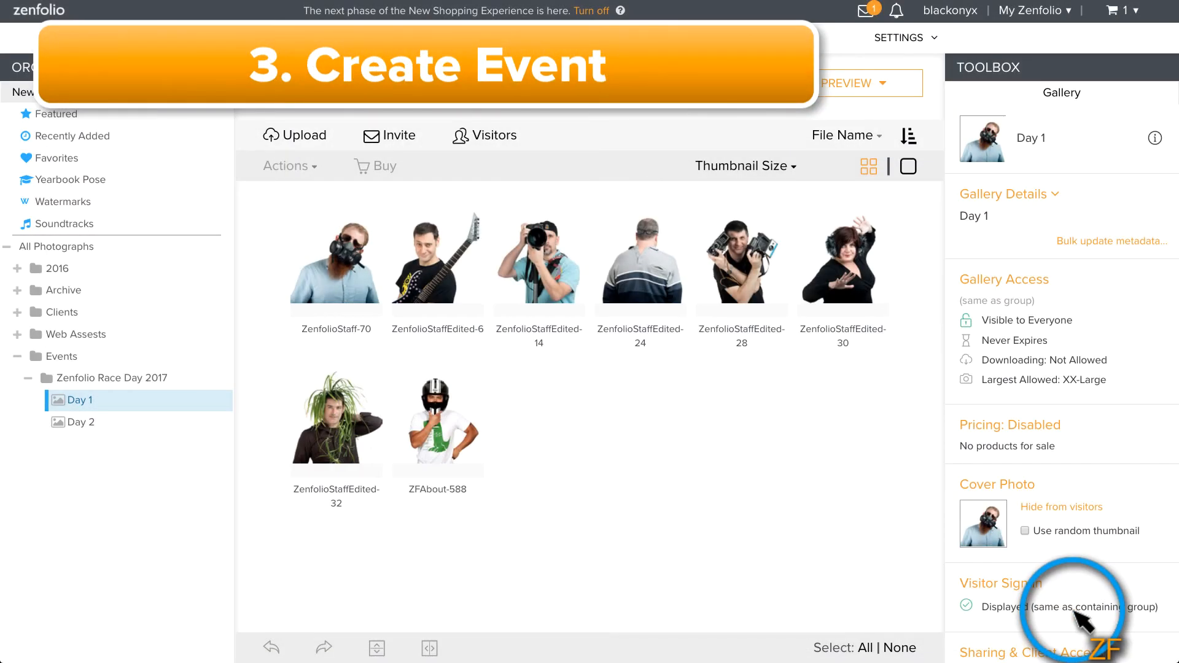
Convert the race day group to an Open event, save, and view the Day 1 gallery.
click(271, 321)
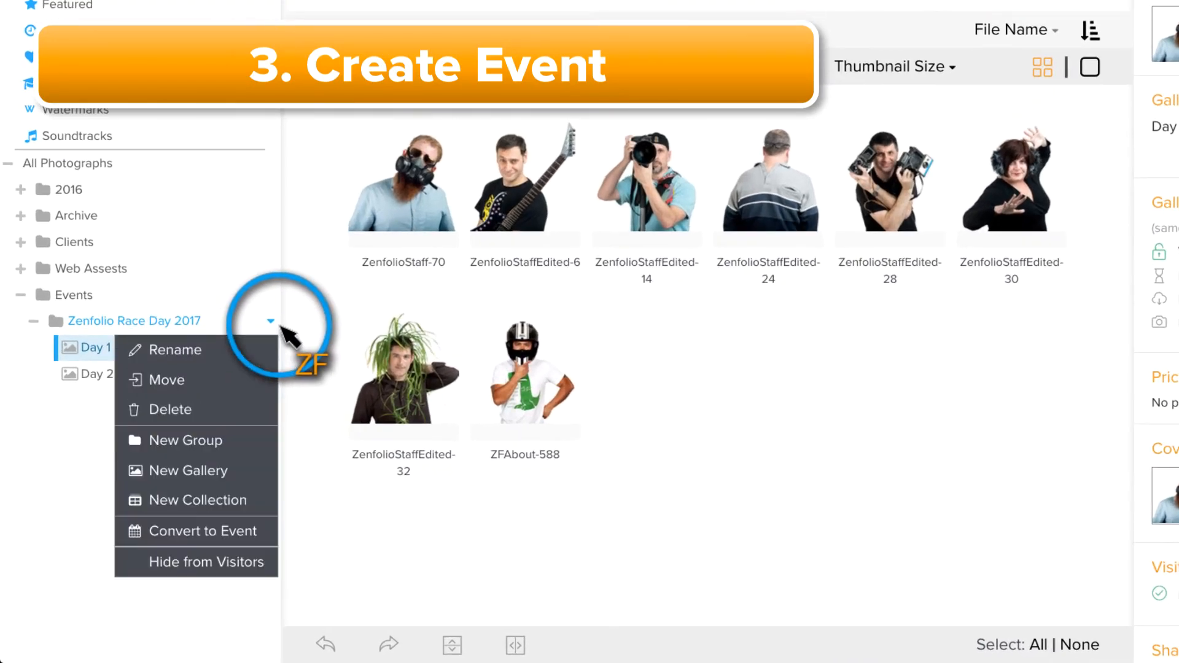
mouse_move(241, 542)
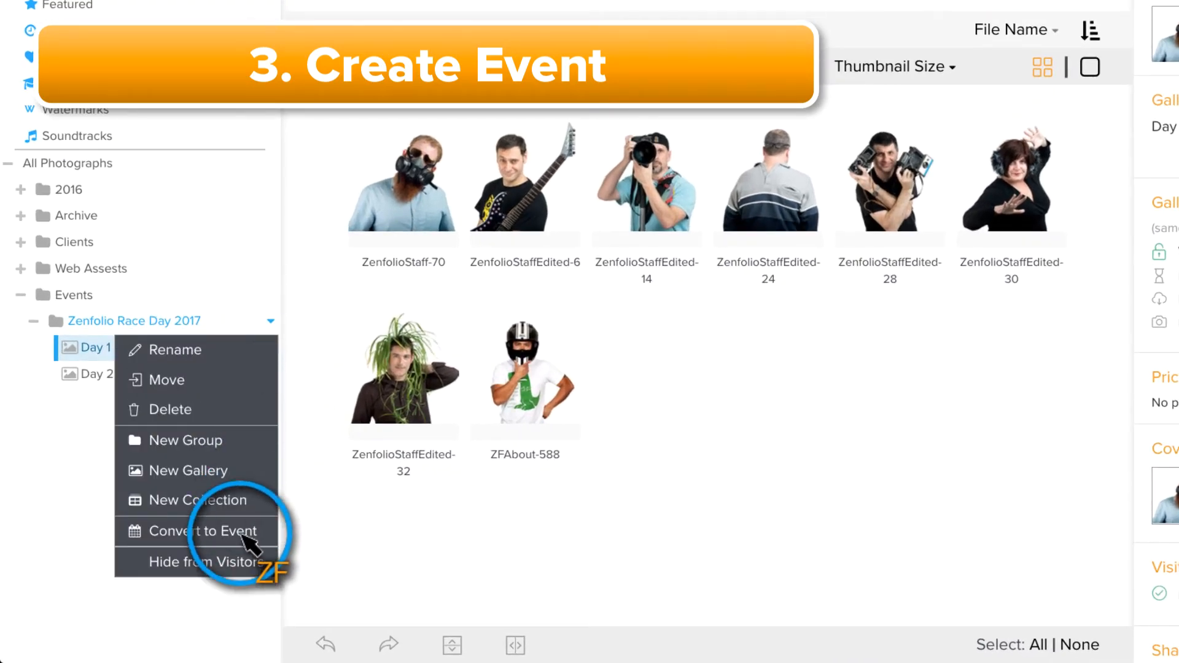
click(203, 530)
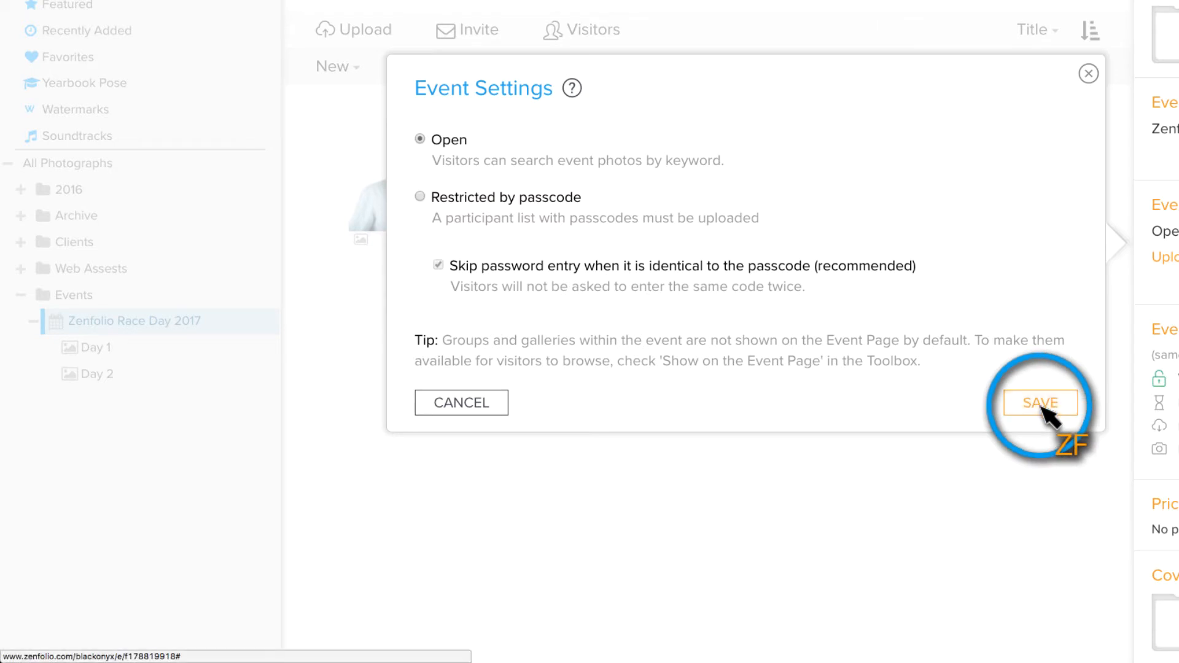
click(1041, 403)
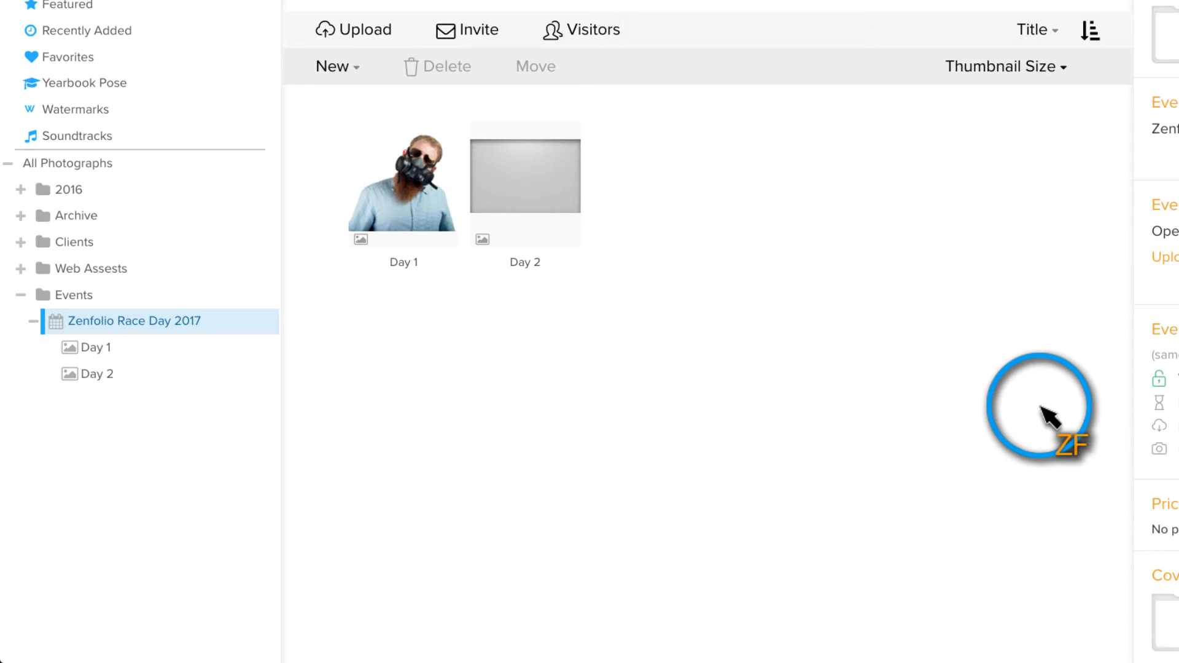
click(94, 347)
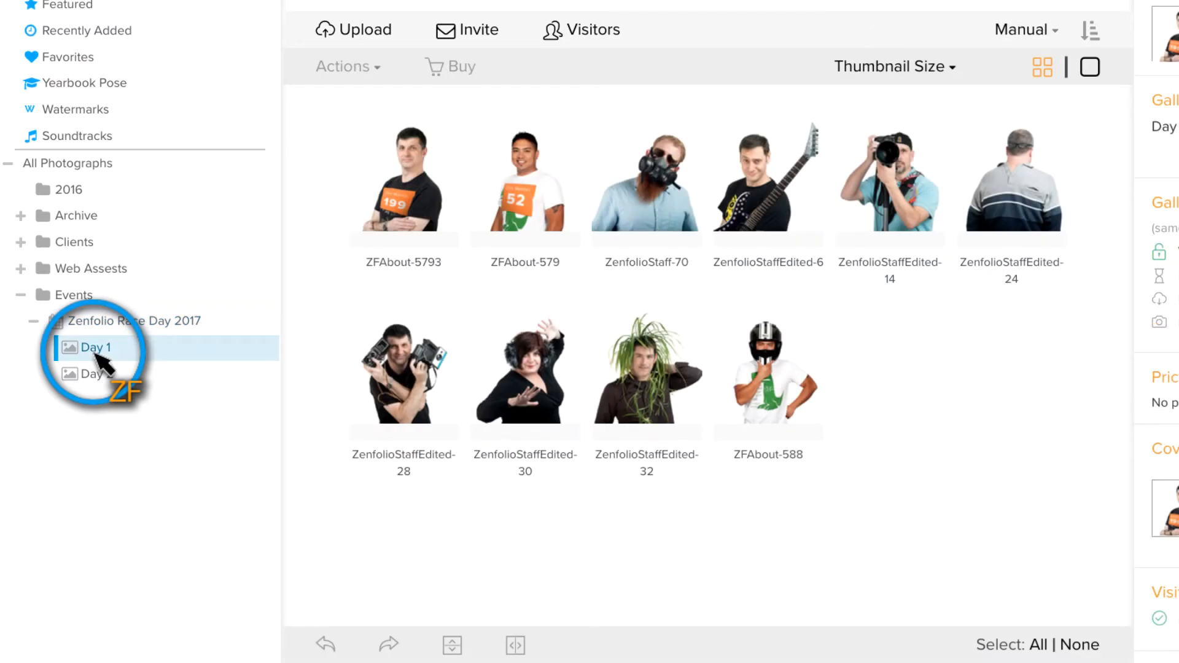
Tick 'Show on the Event Page' for Day 1's cover photo, then reselect the event.
click(93, 347)
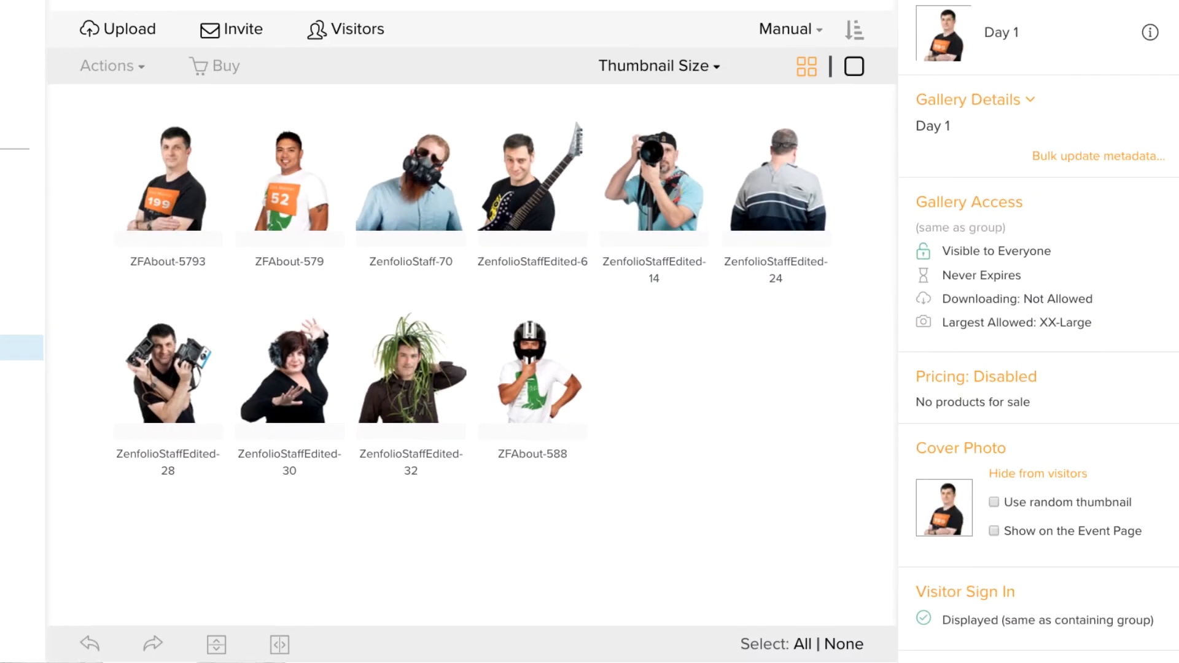
click(996, 531)
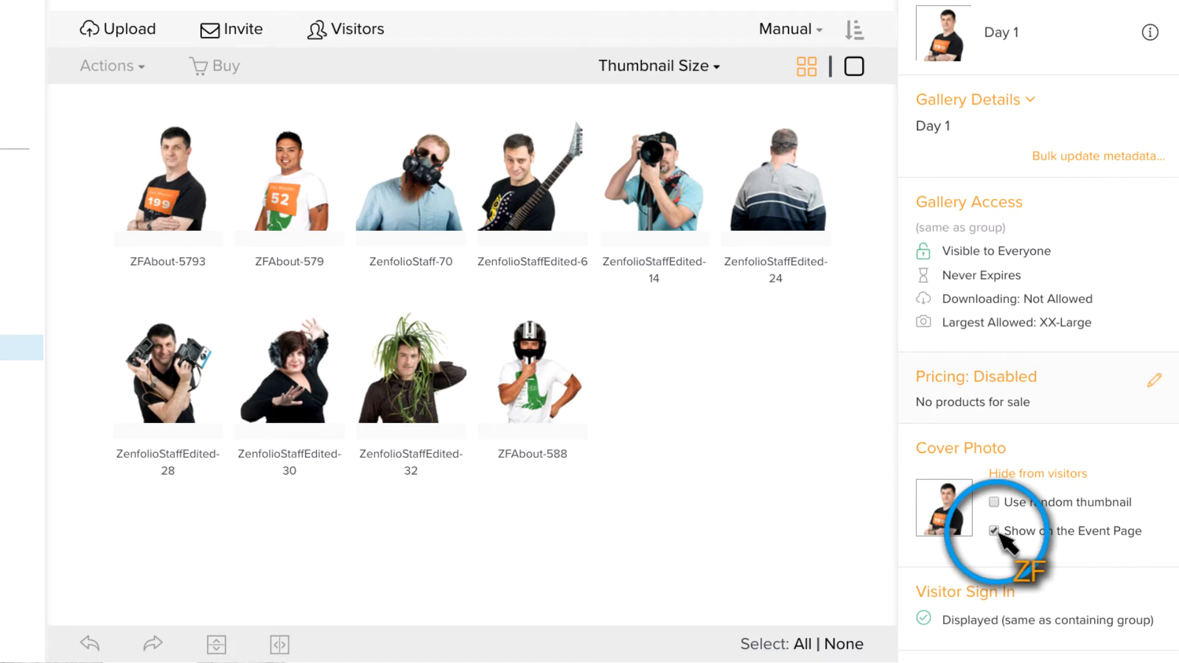
click(134, 320)
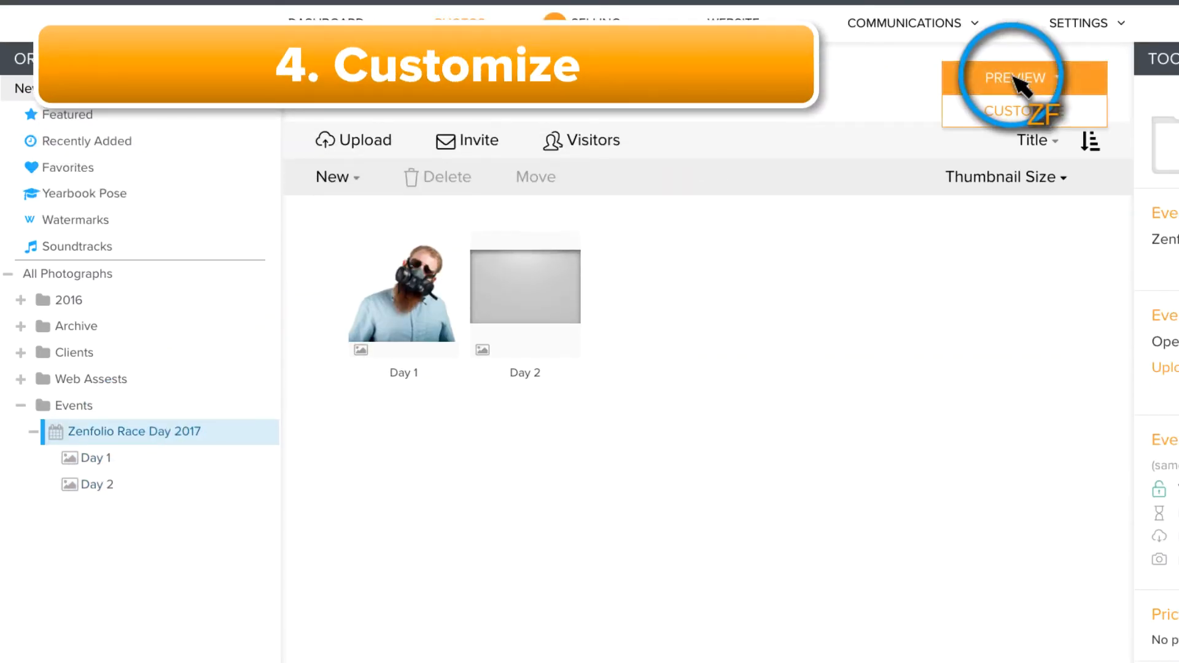
Choose Customize from the Preview dropdown and bring up the Layout choices.
click(1021, 112)
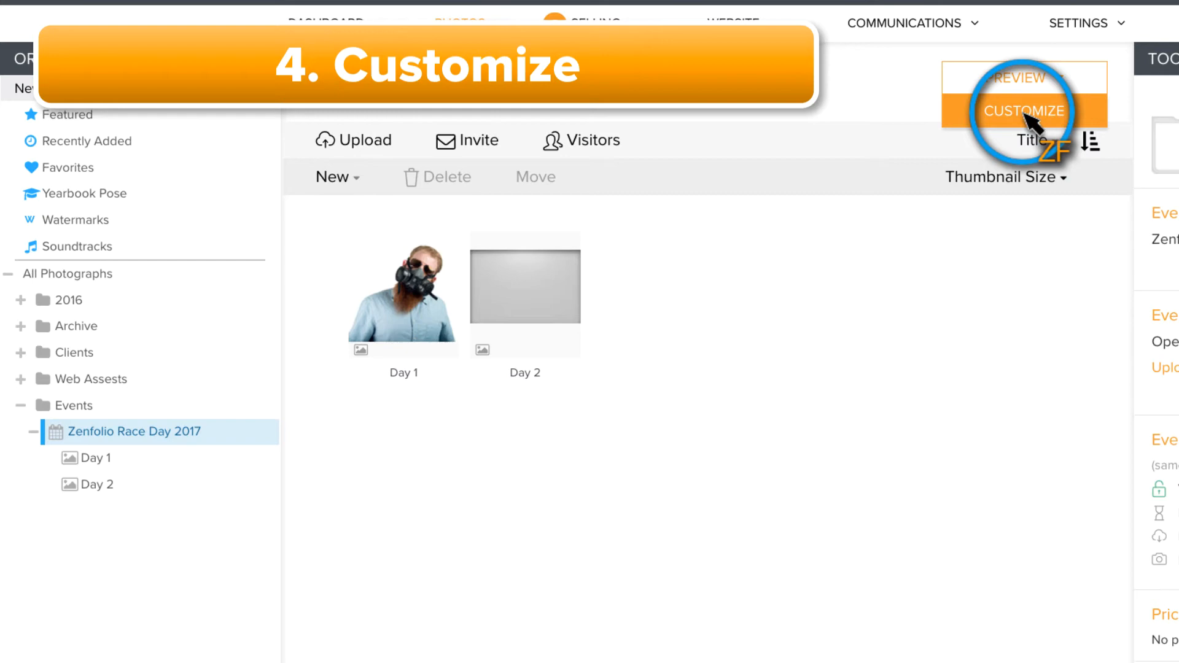
click(1023, 111)
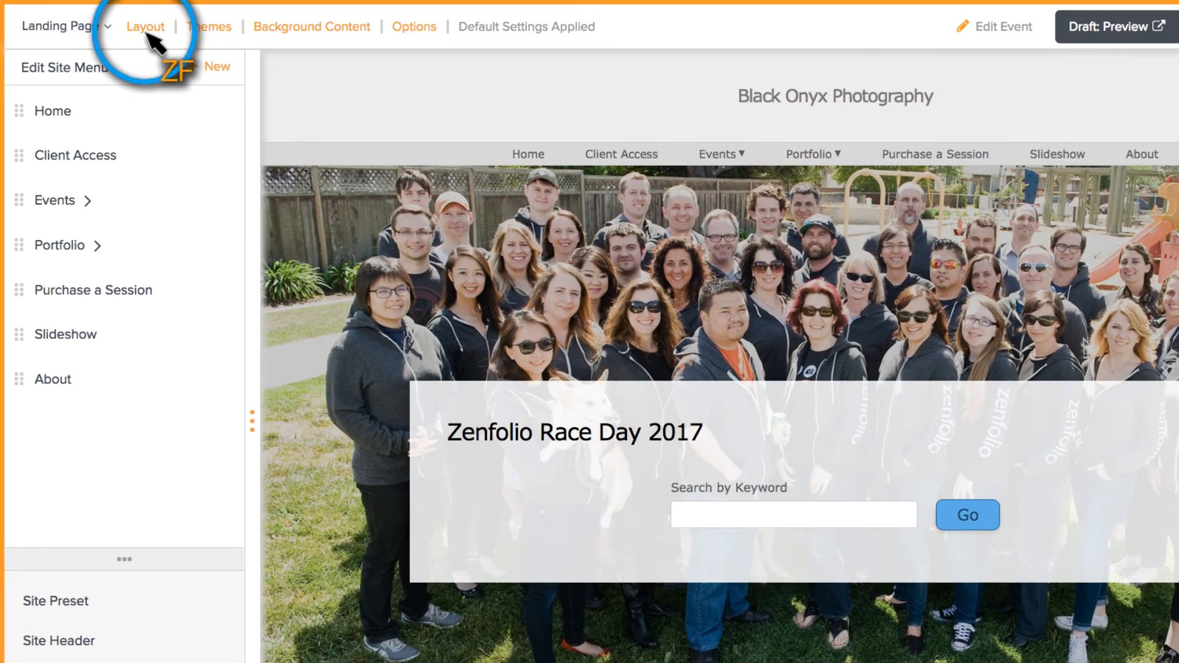
click(145, 26)
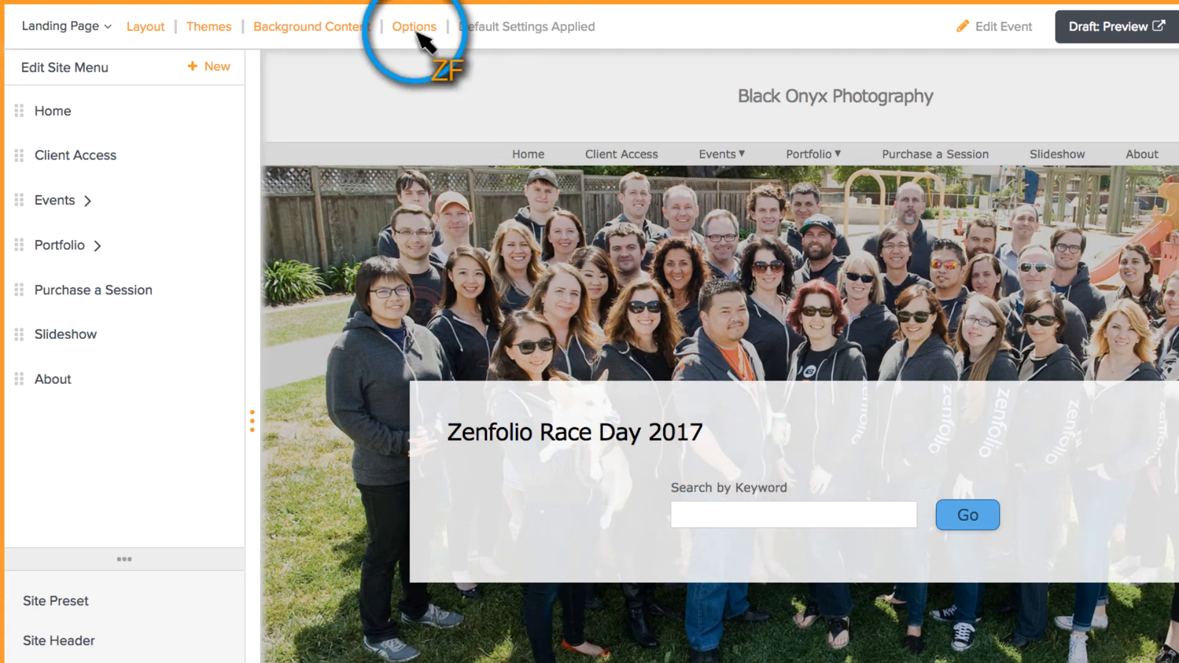
Set the layout's Search field heading to 'Enter your Bib number!' and apply it.
click(414, 25)
text(Enter your Bib number!)
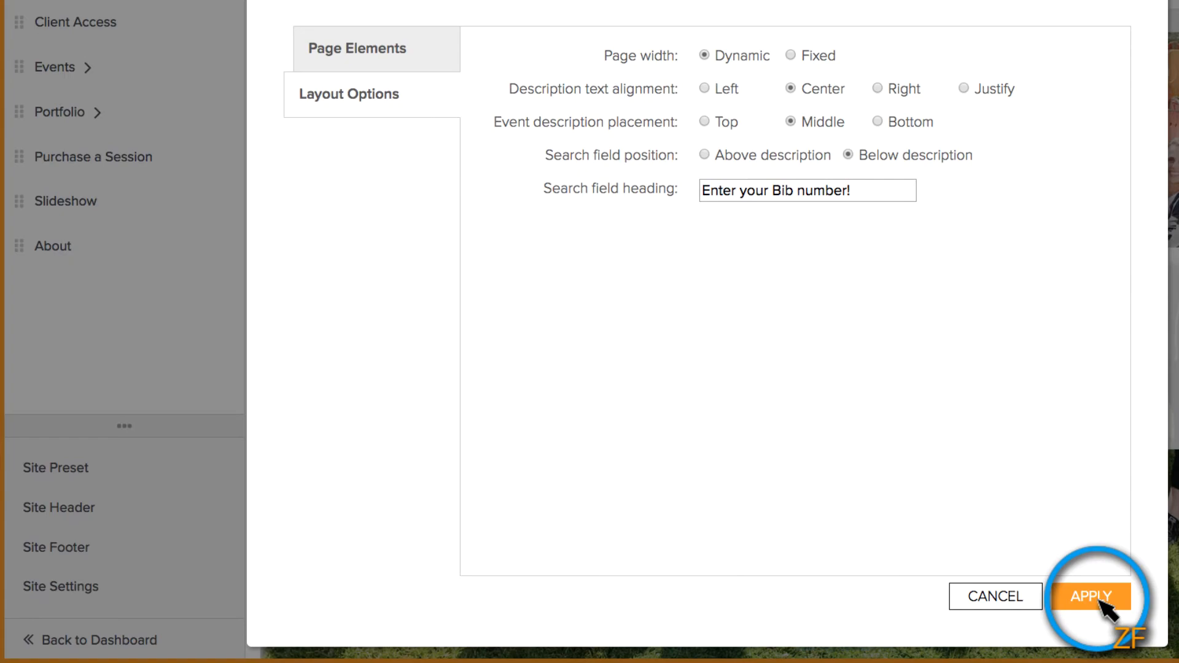
click(1088, 597)
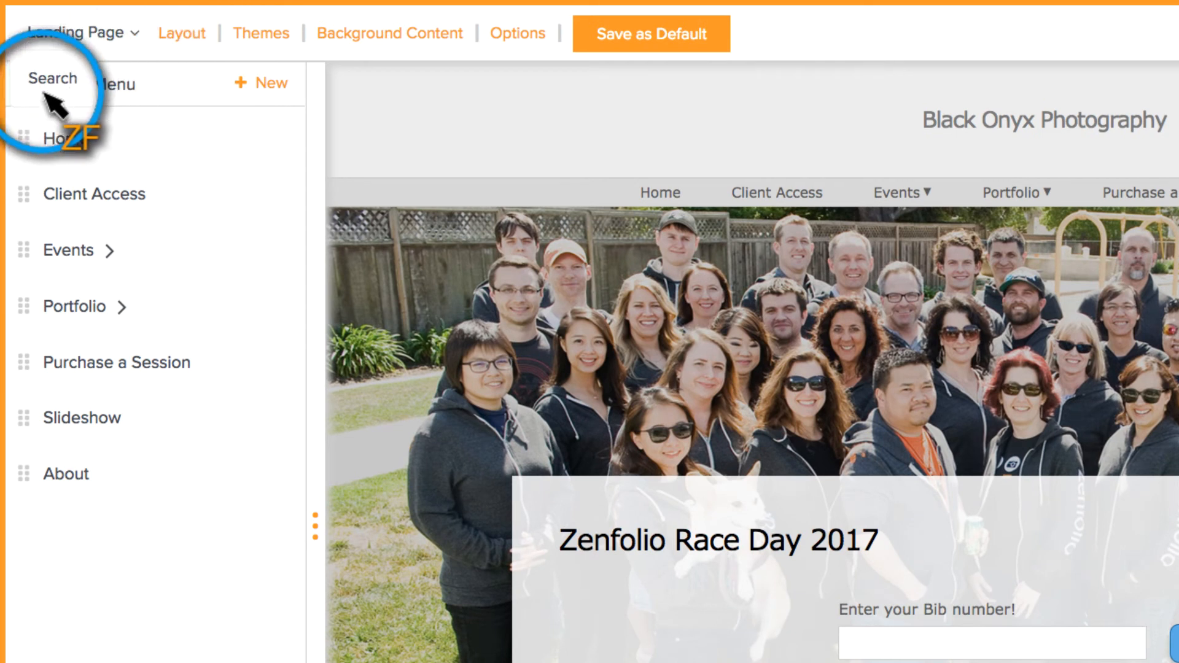
mouse_move(651, 33)
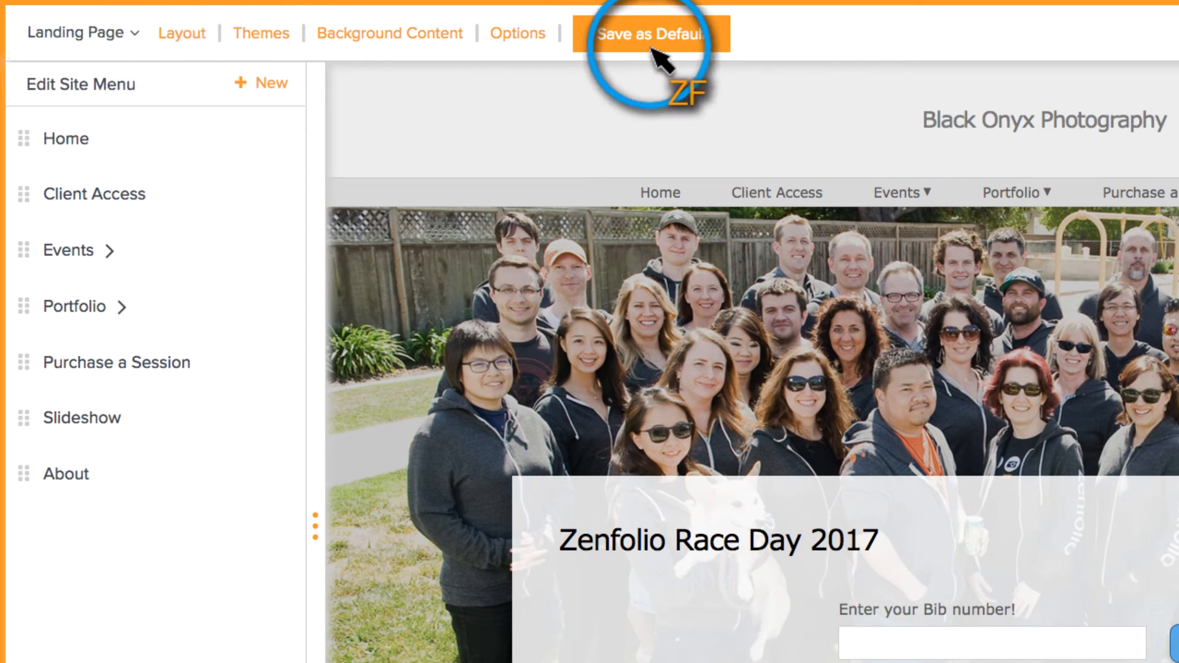
Save the design as the event page default, confirm, and publish the landing page.
click(654, 33)
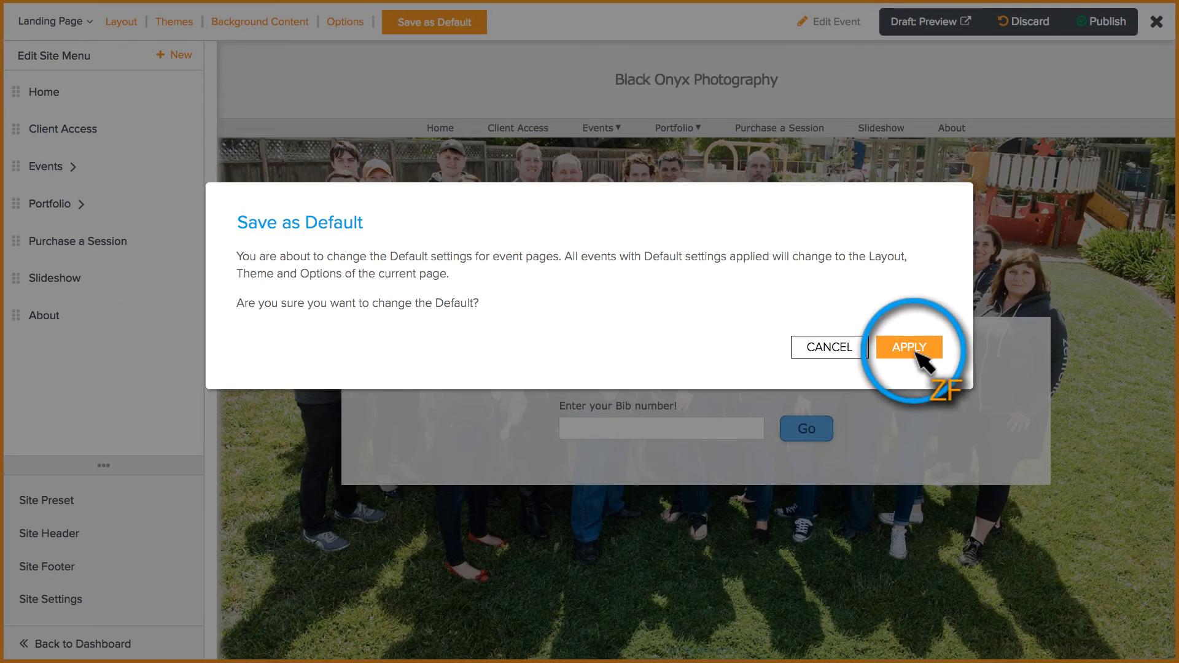
click(909, 346)
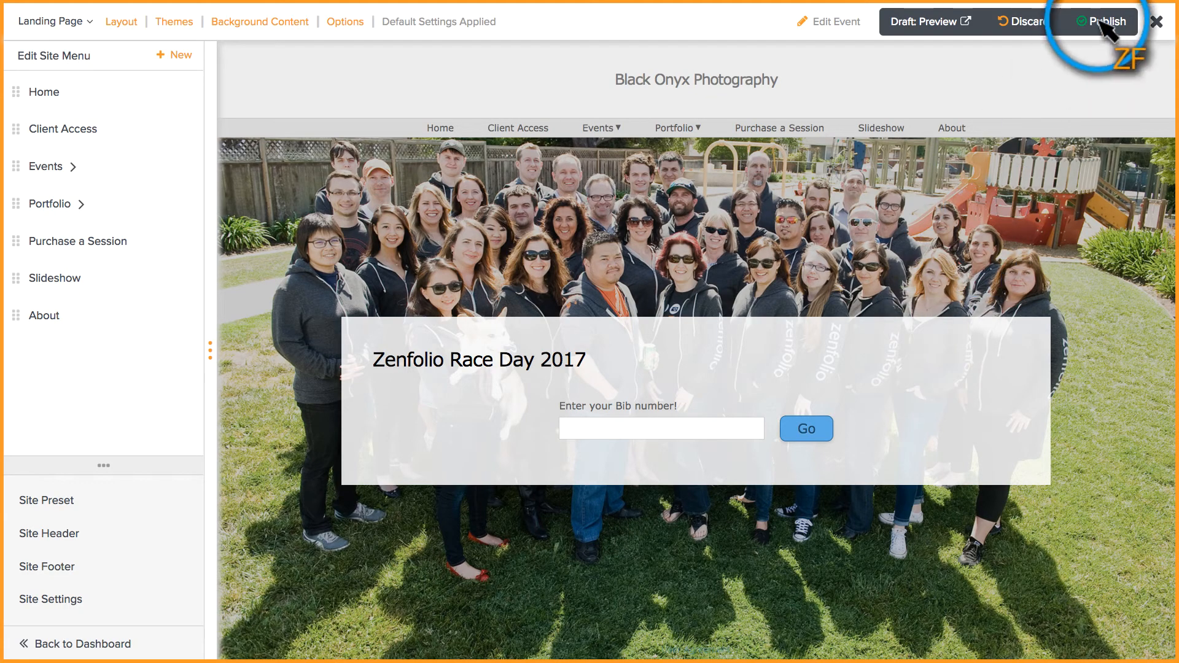
click(1157, 21)
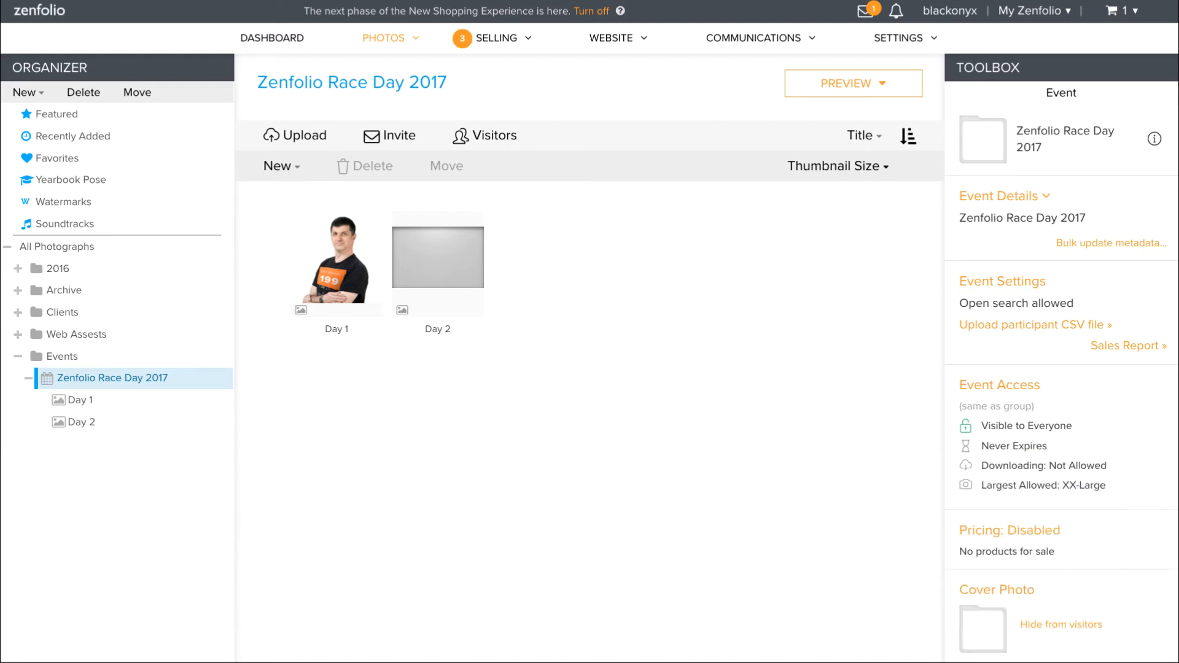
click(1036, 325)
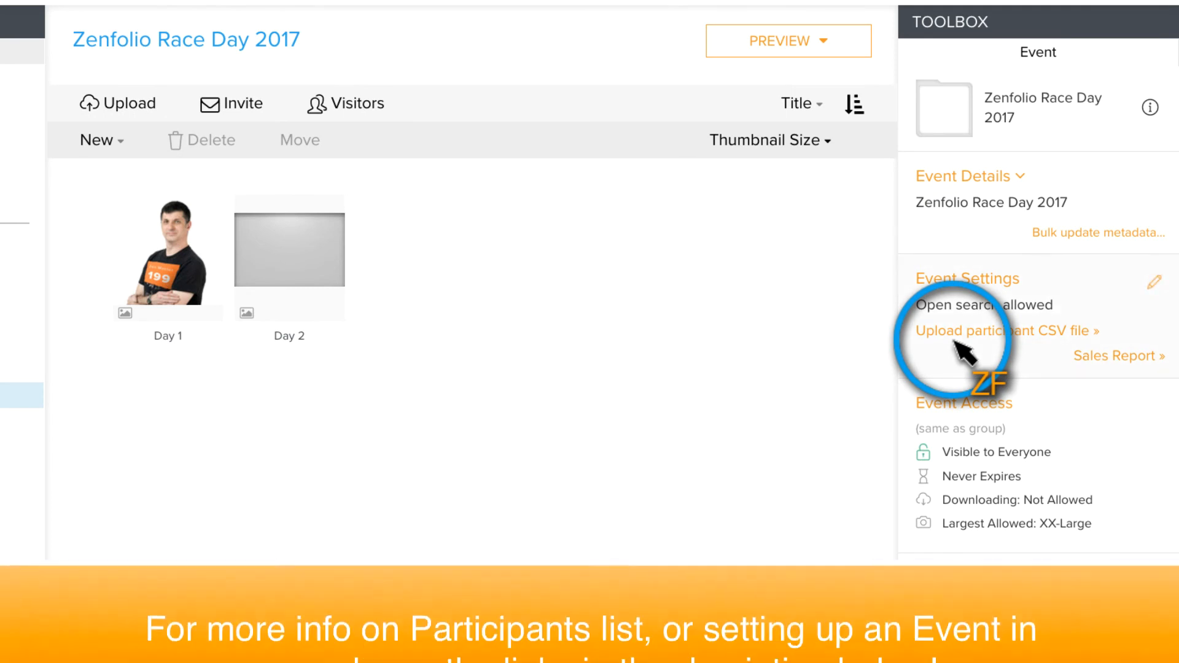
Choose the race day participant CSV from the computer and upload it.
click(1004, 330)
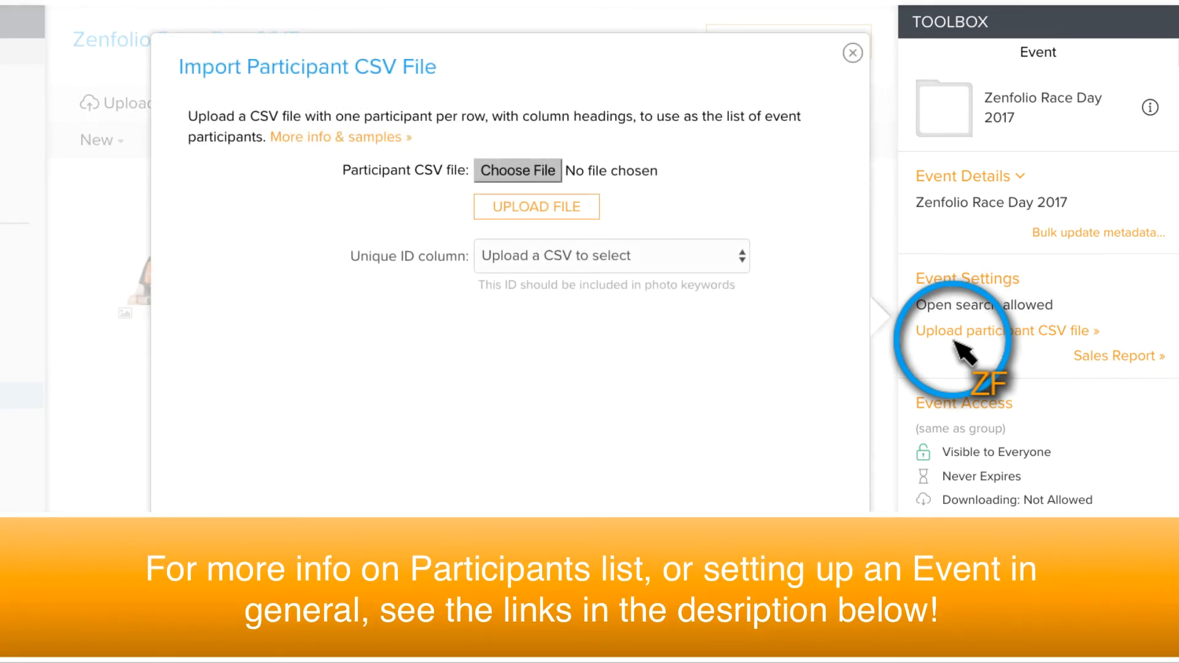
click(517, 169)
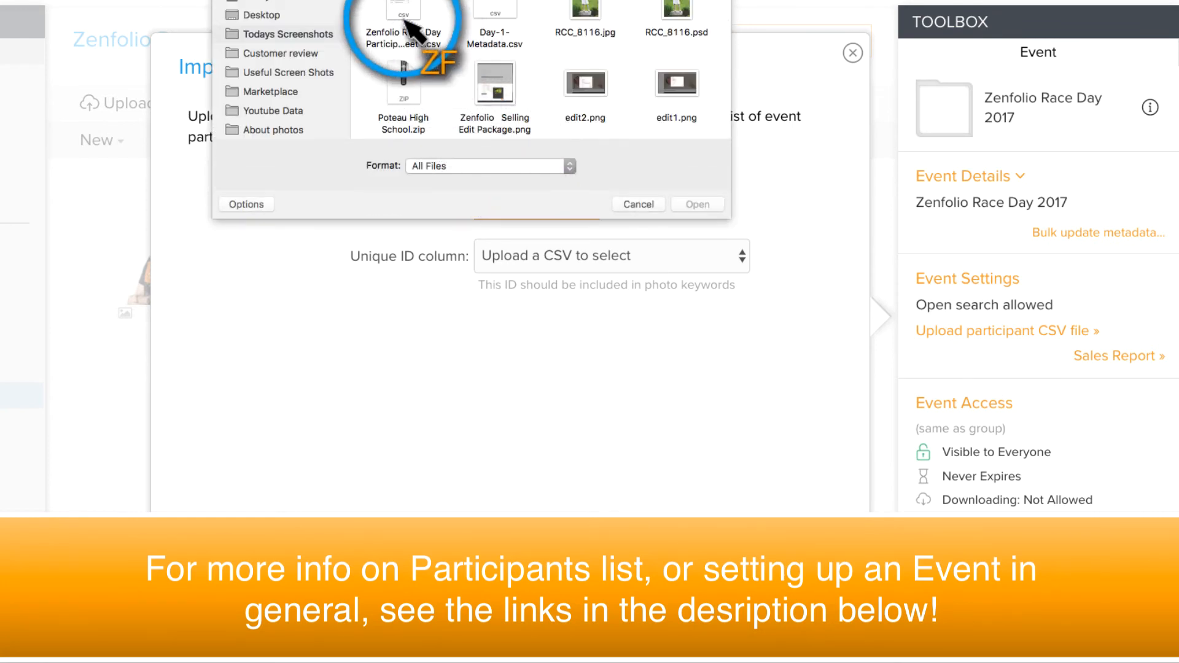
click(695, 203)
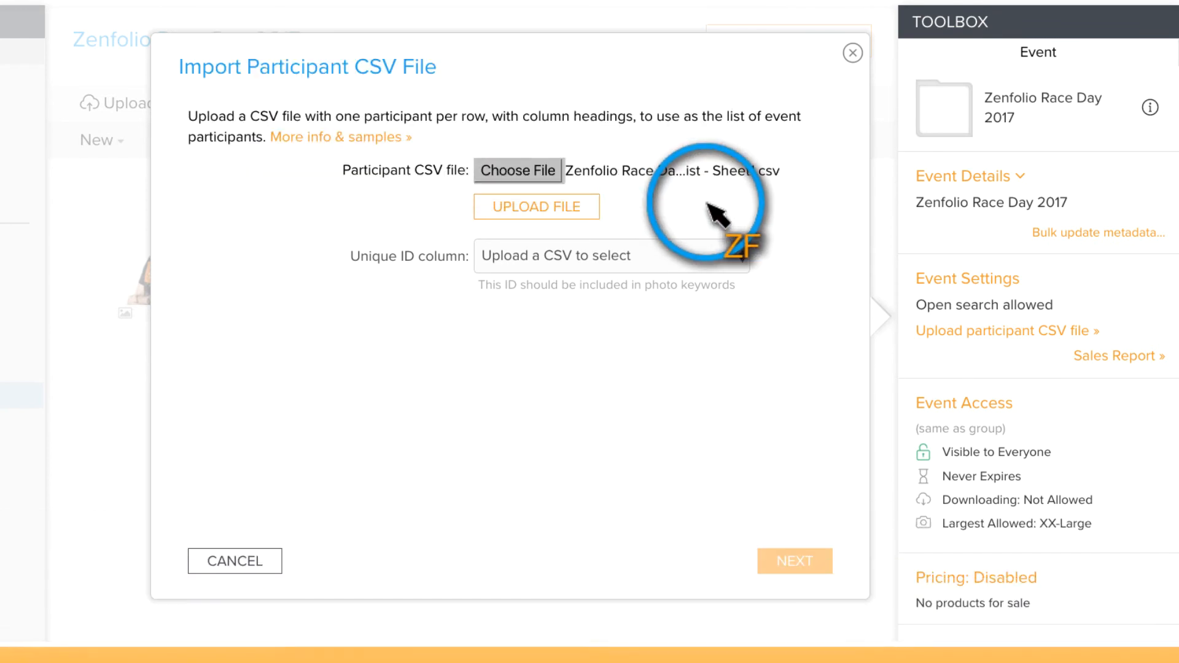
click(535, 206)
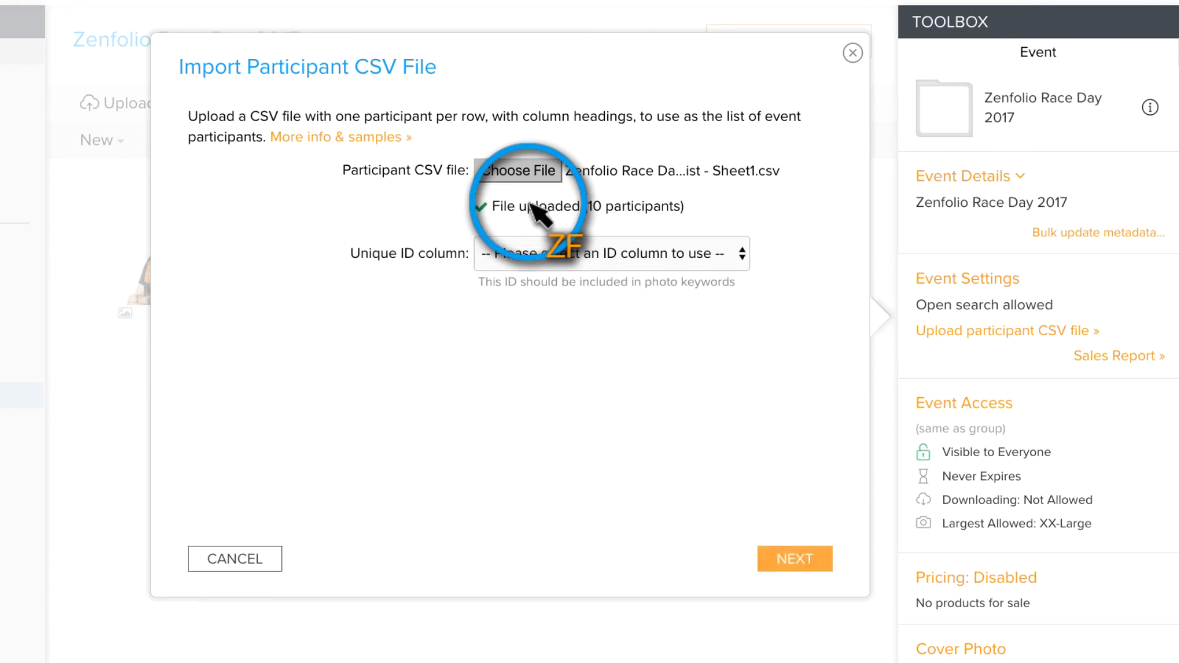
mouse_move(728, 267)
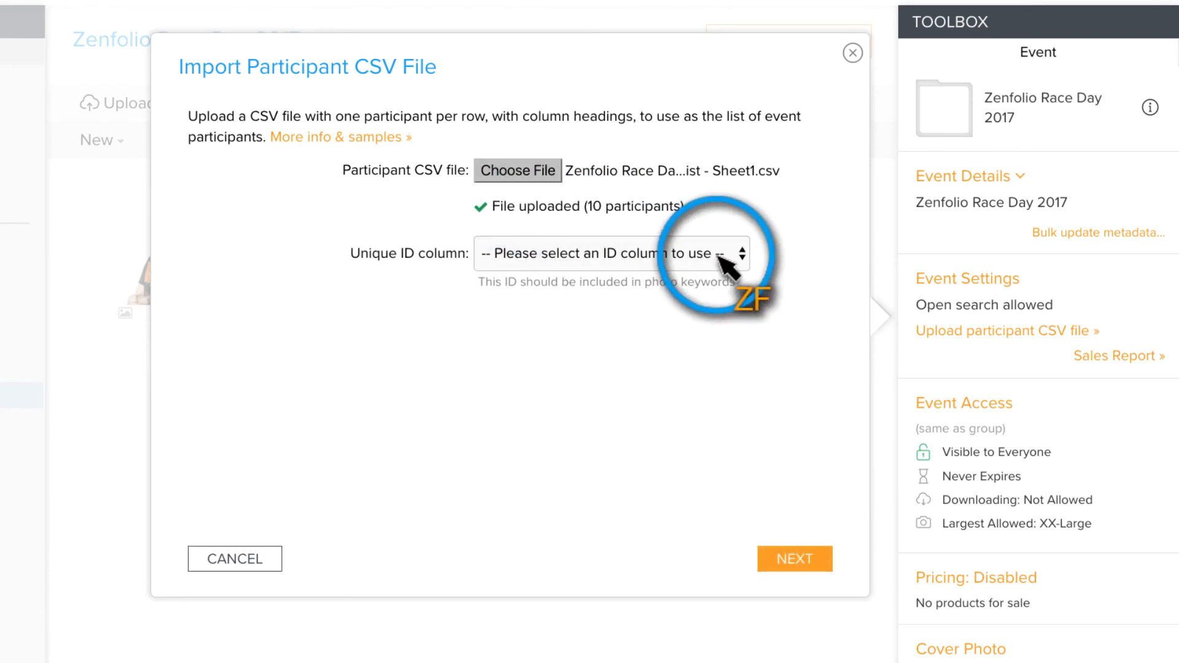
Set Keyword as the Unique ID column, import the 10 participants, and view the list.
click(610, 253)
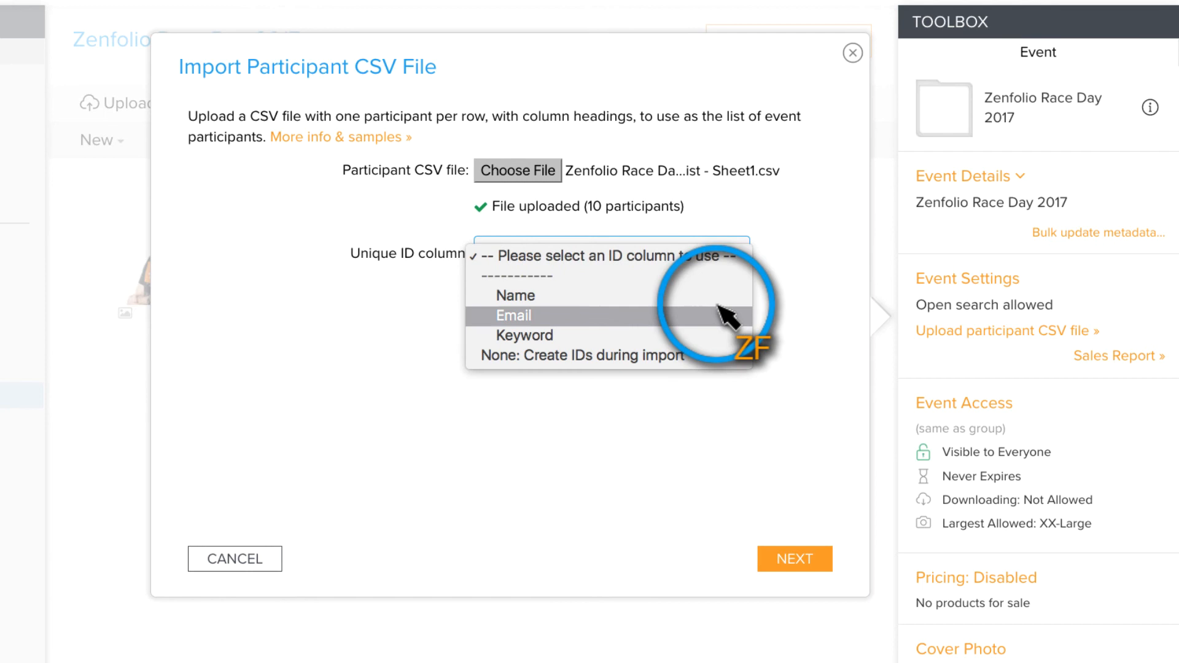
click(523, 334)
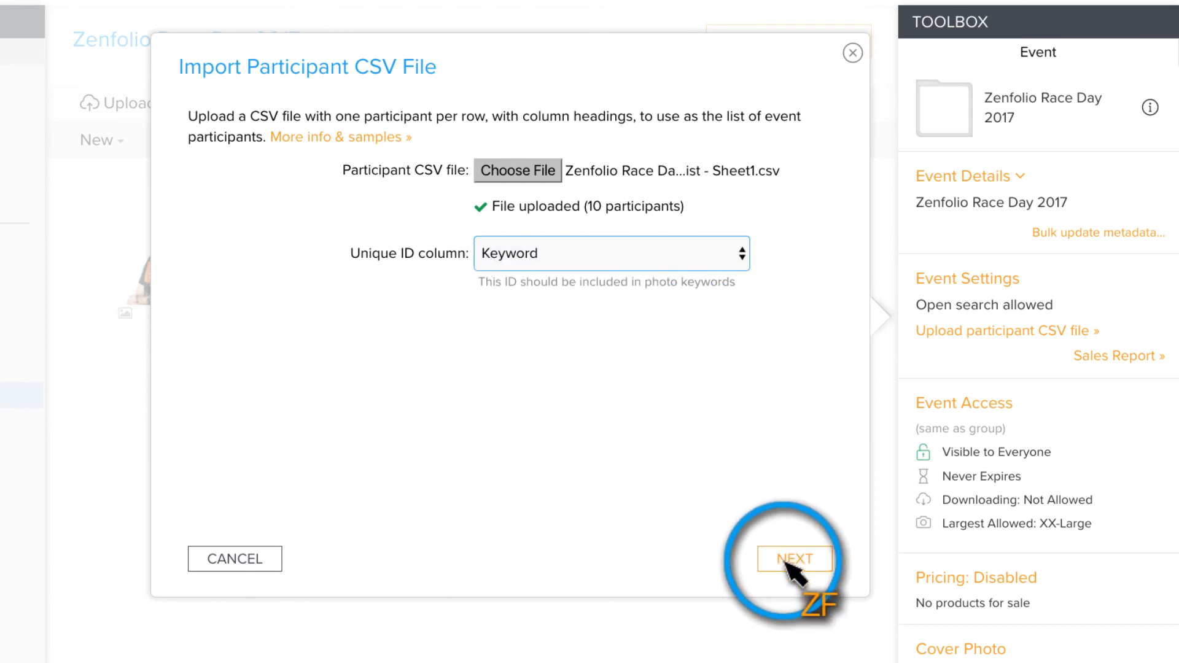
click(795, 559)
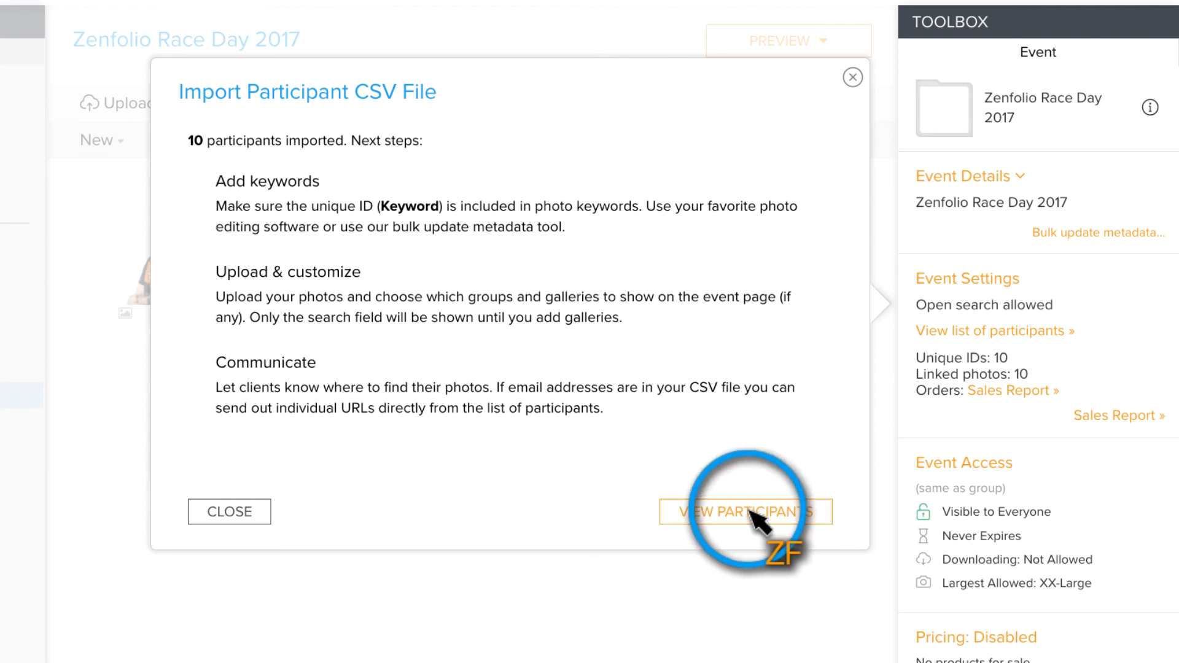
click(745, 511)
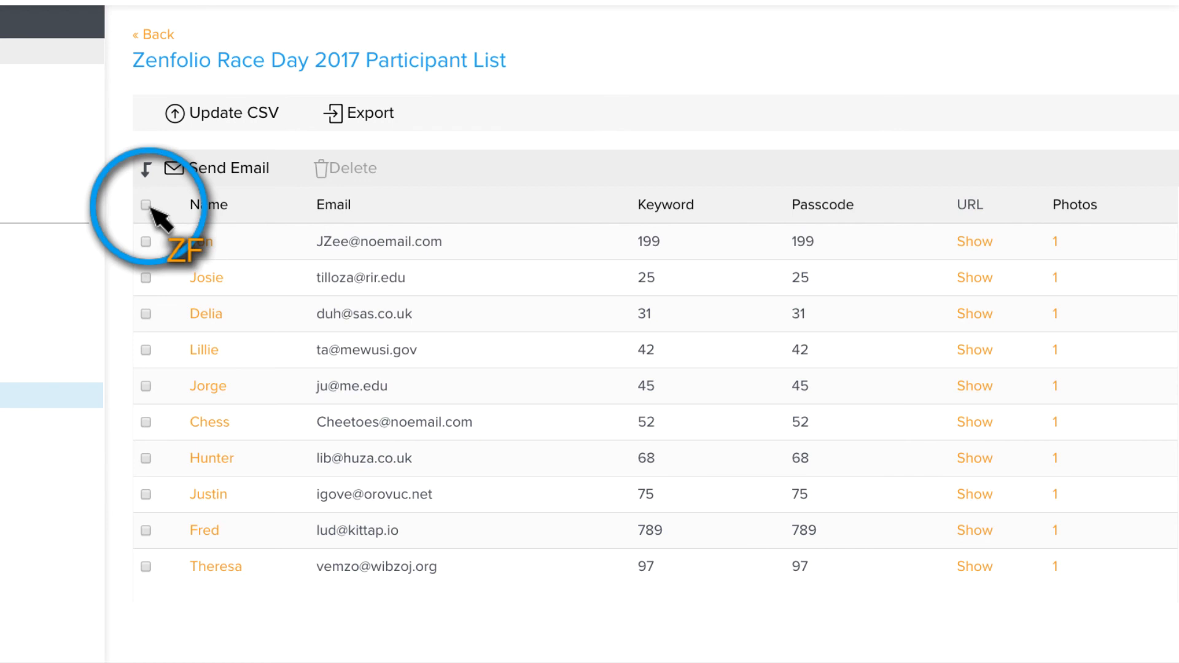
Select all 10 race participants and start an invitation email to them.
click(146, 205)
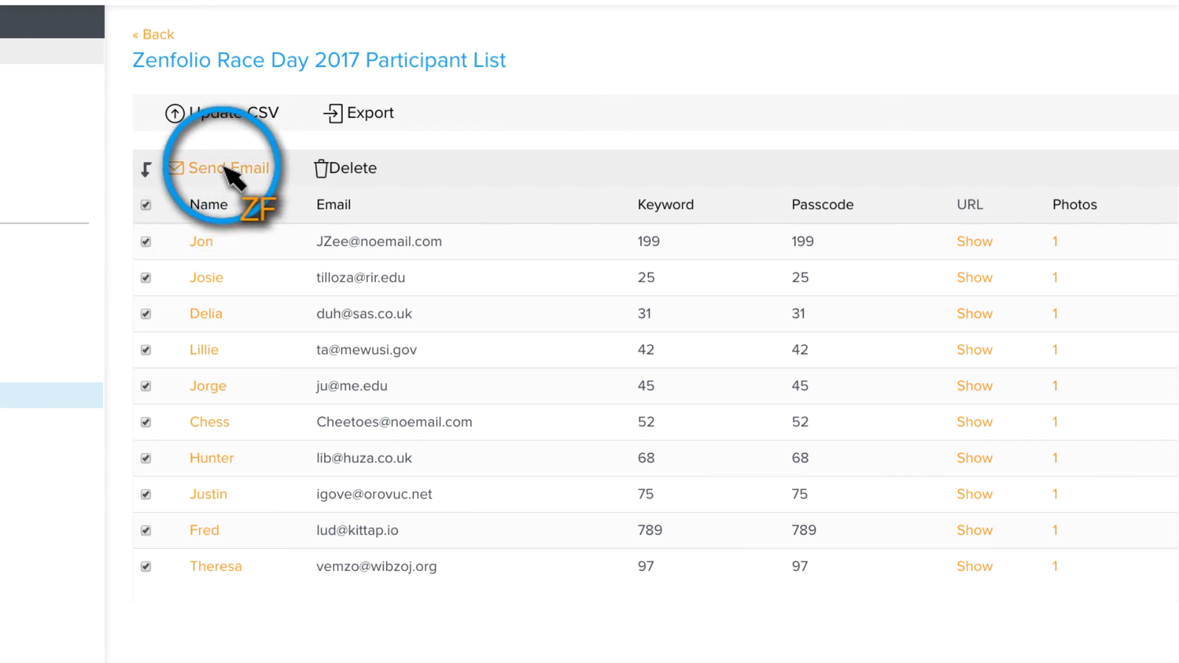
click(228, 167)
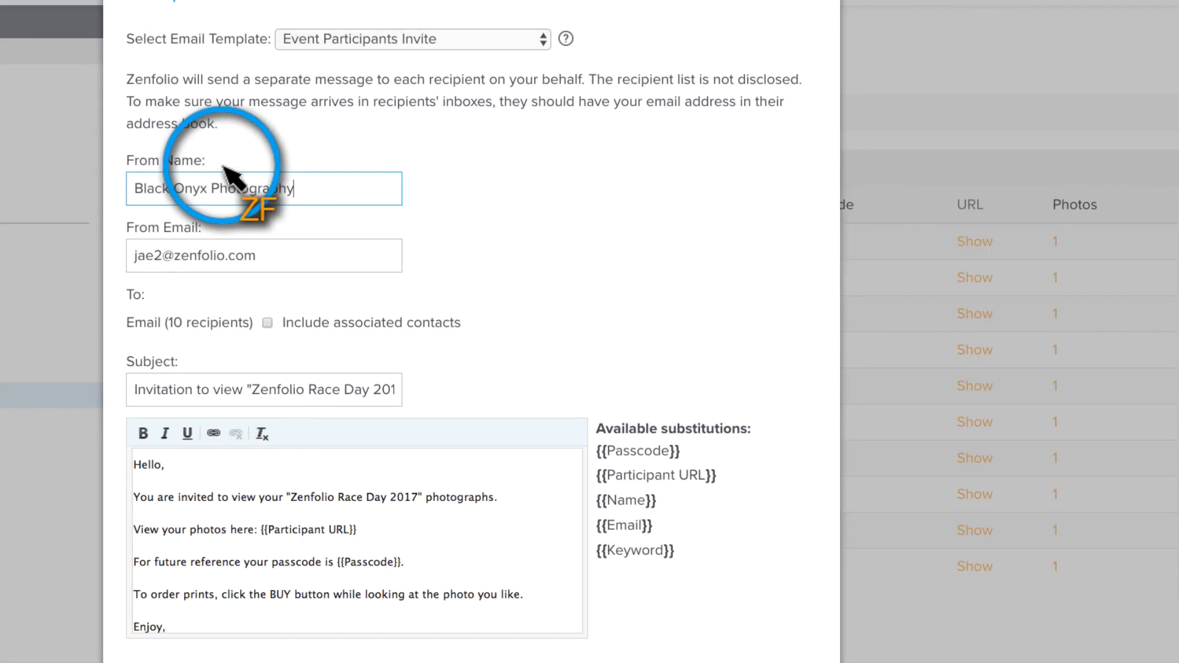
mouse_move(322, 547)
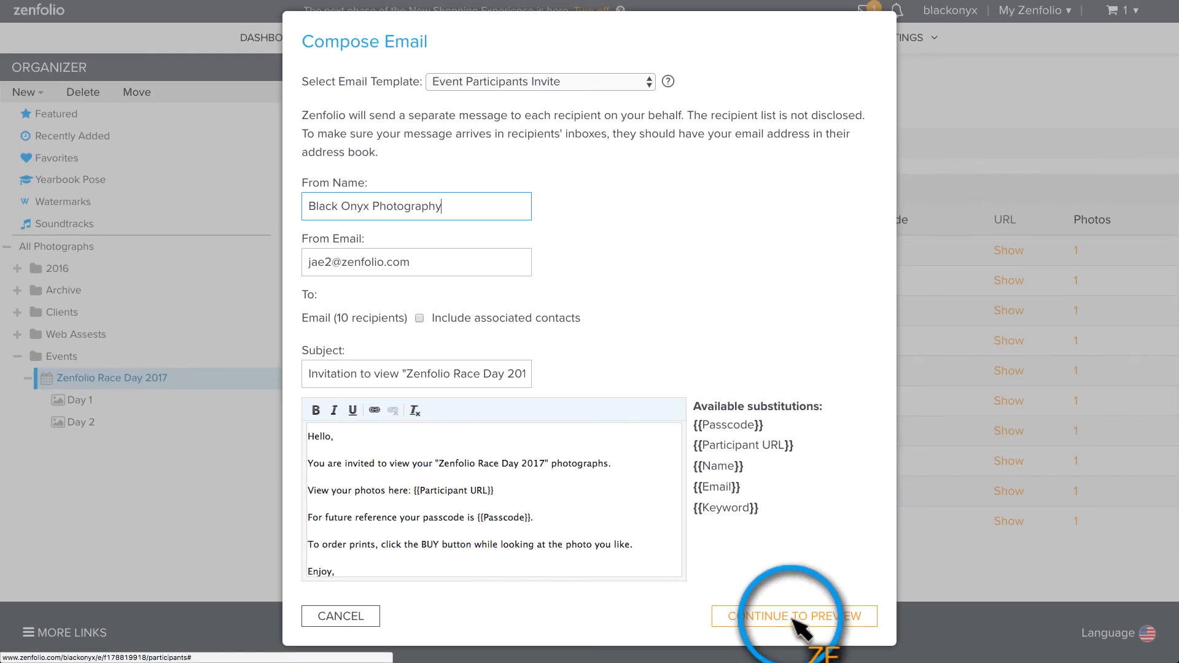
Continue to the preview of the Black Onyx Photography invitation email.
click(794, 615)
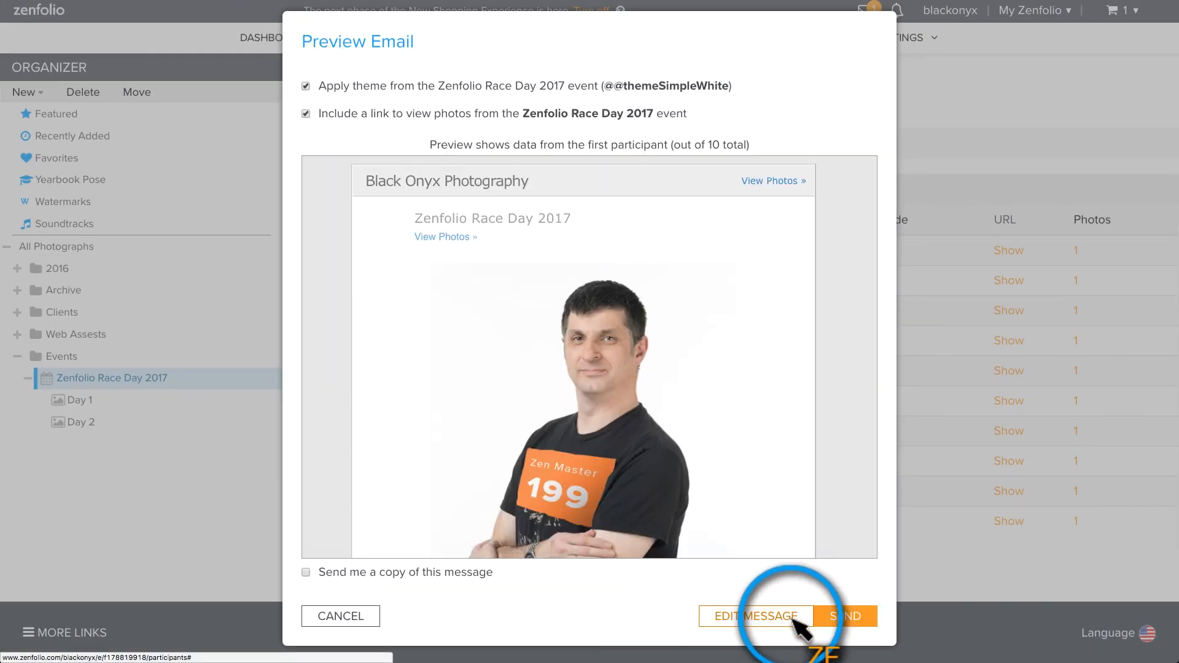